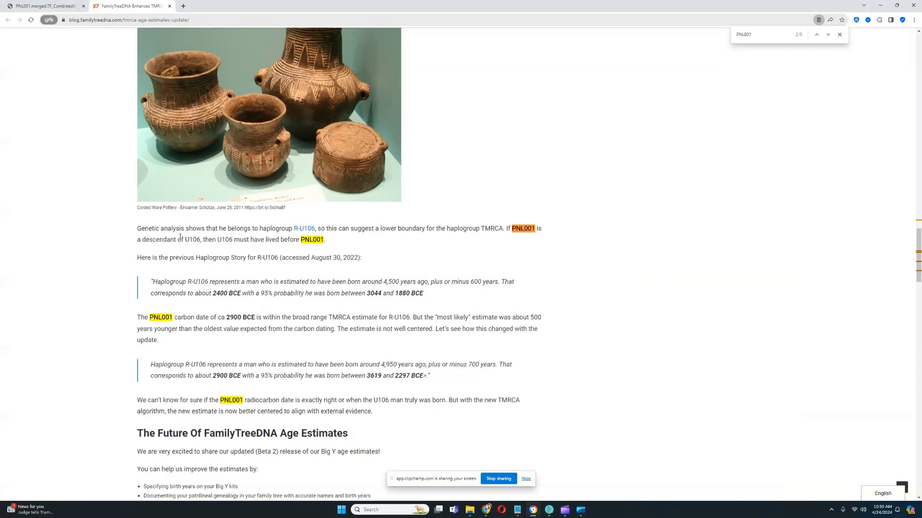
pyautogui.moveTo(214, 224)
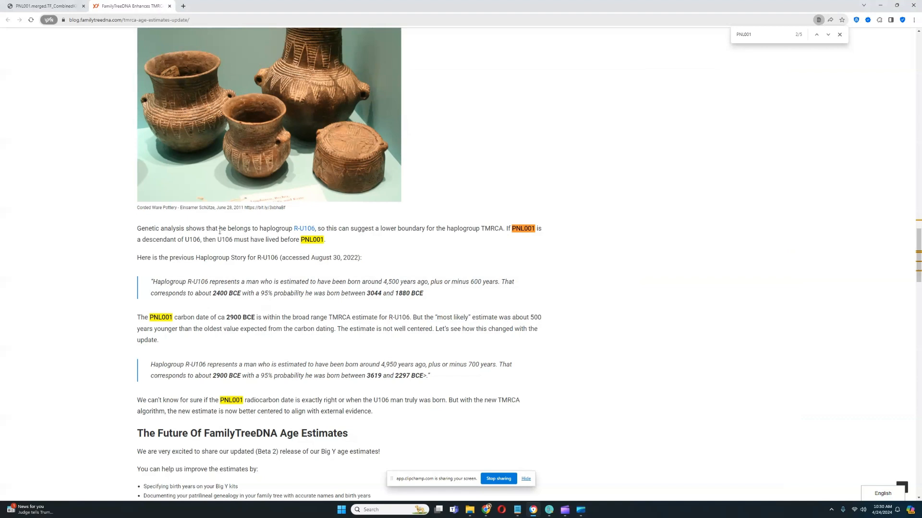
# - Switch from the FamilyTreeDNA R-U106 blog tab to PNL001's Trait Predictor results tab
pyautogui.click(41, 6)
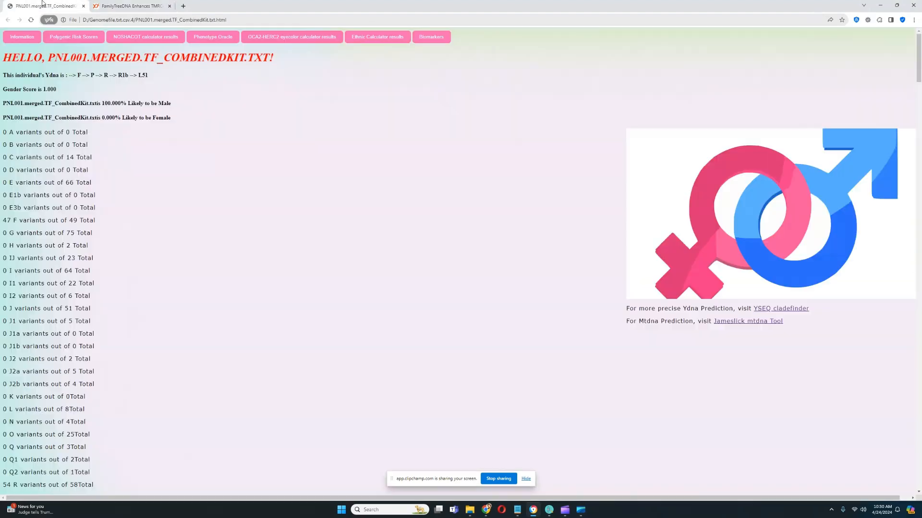
pyautogui.moveTo(247, 125)
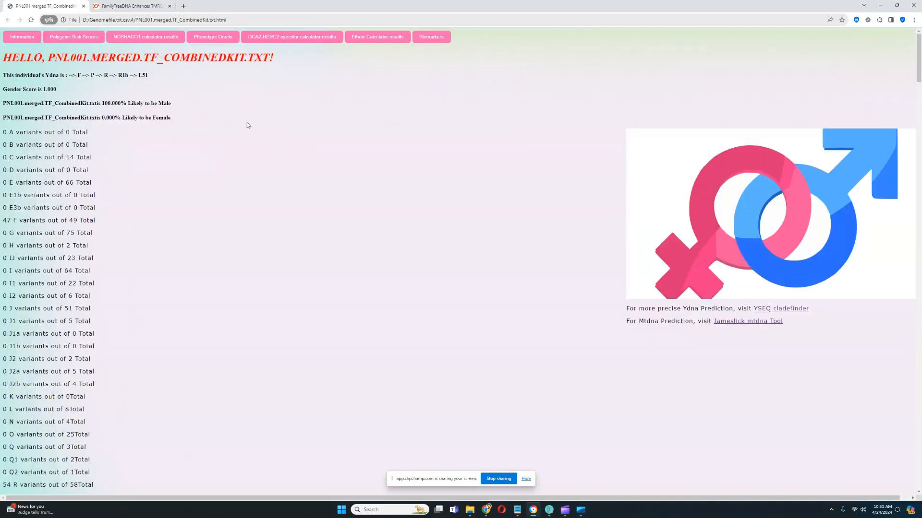
pyautogui.click(131, 6)
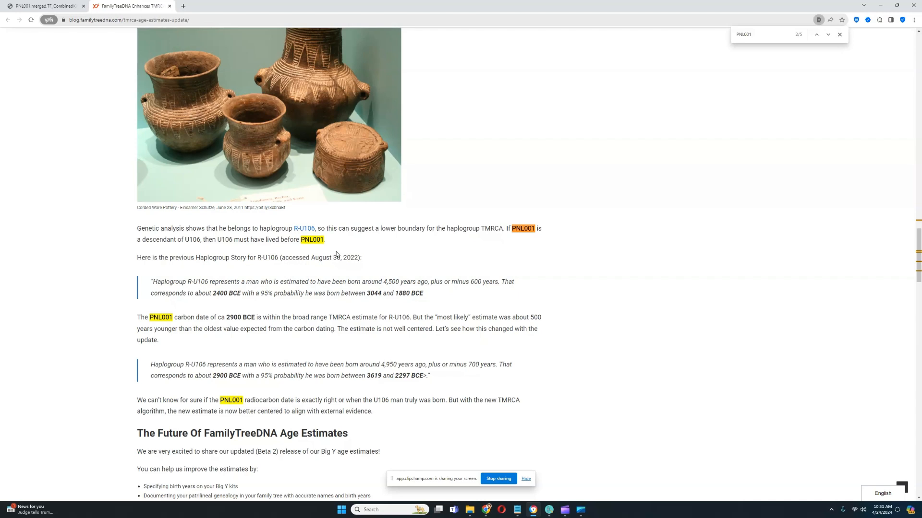
pyautogui.moveTo(344, 256)
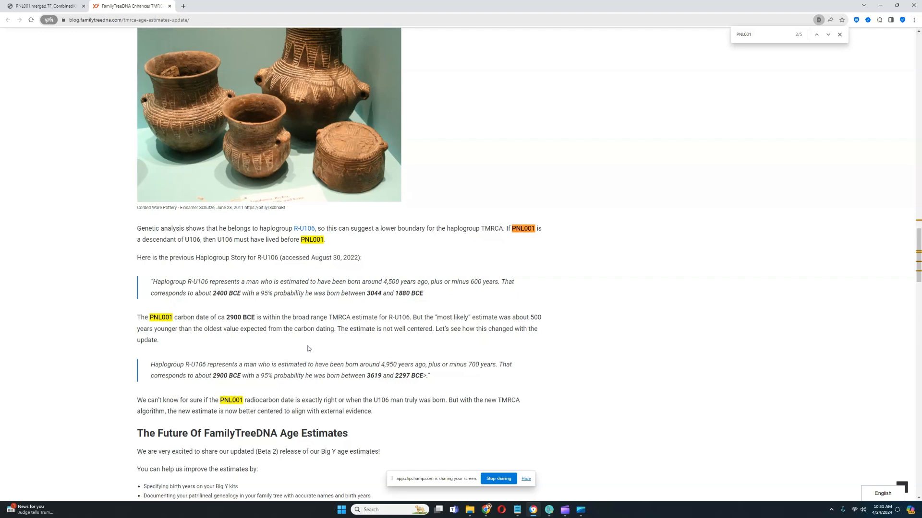
pyautogui.doubleClick(218, 375)
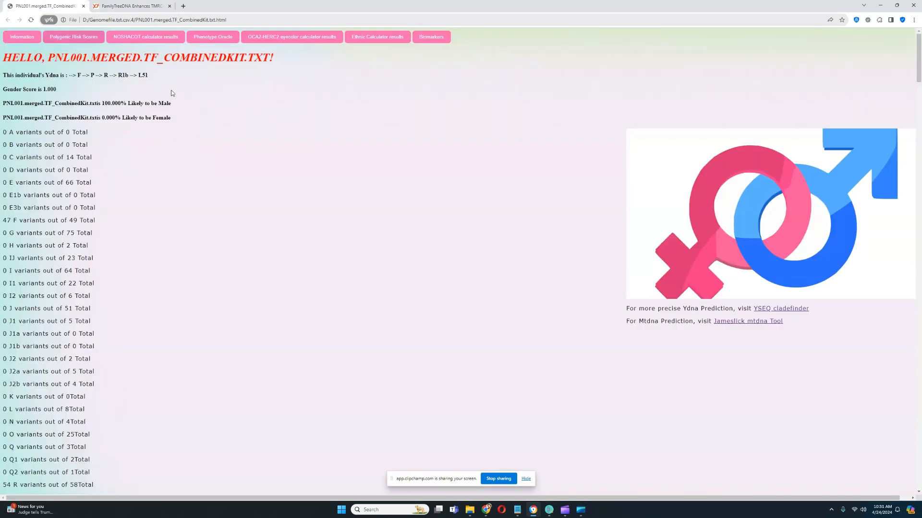
pyautogui.moveTo(553, 480)
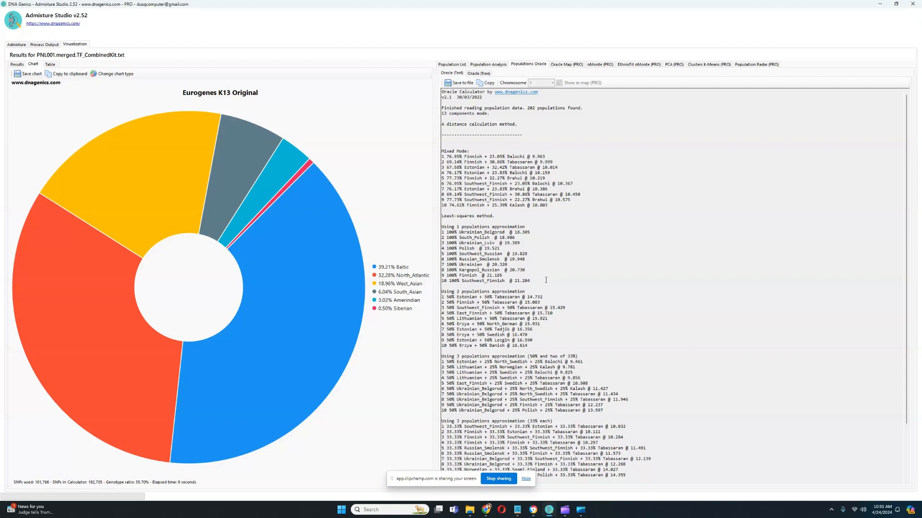
pyautogui.moveTo(551, 268)
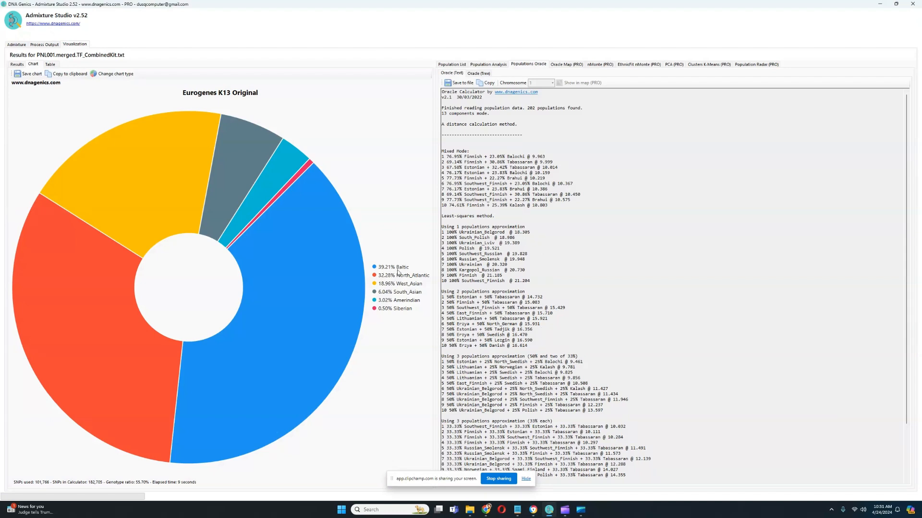
pyautogui.moveTo(382, 283)
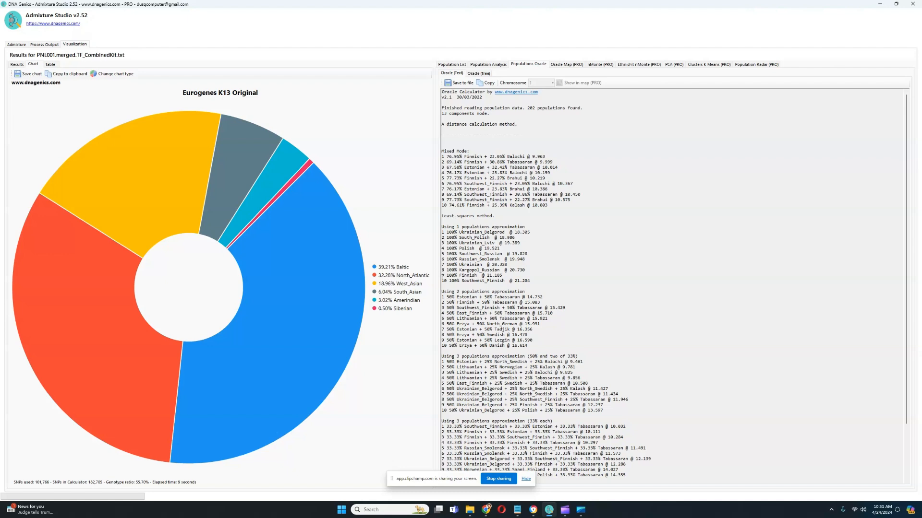
pyautogui.moveTo(392, 290)
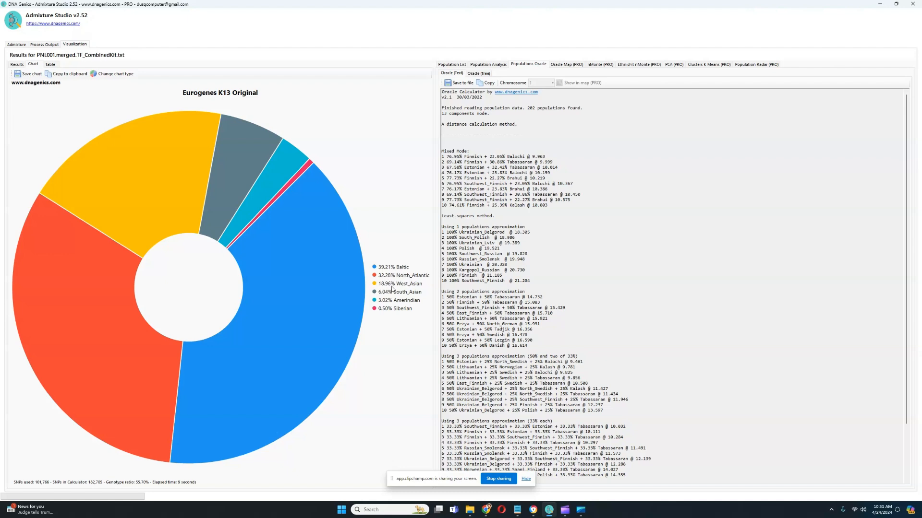
pyautogui.moveTo(376, 299)
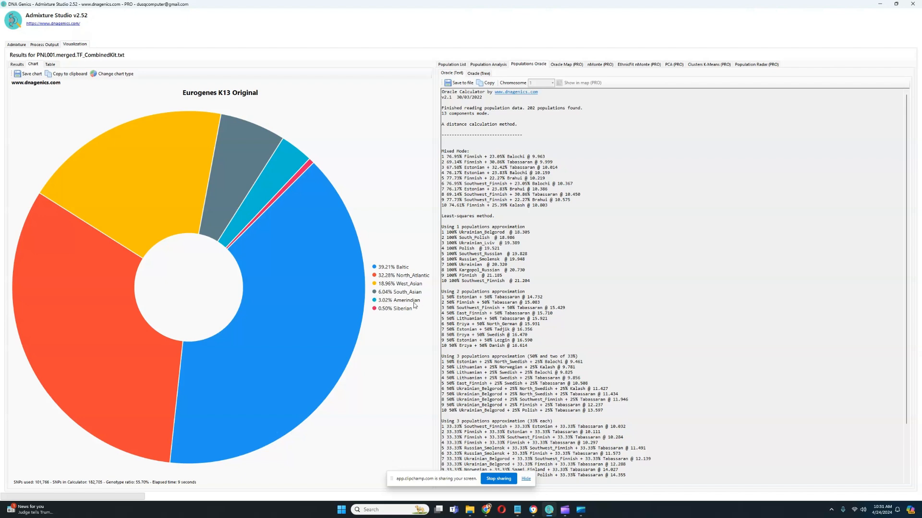
pyautogui.moveTo(391, 312)
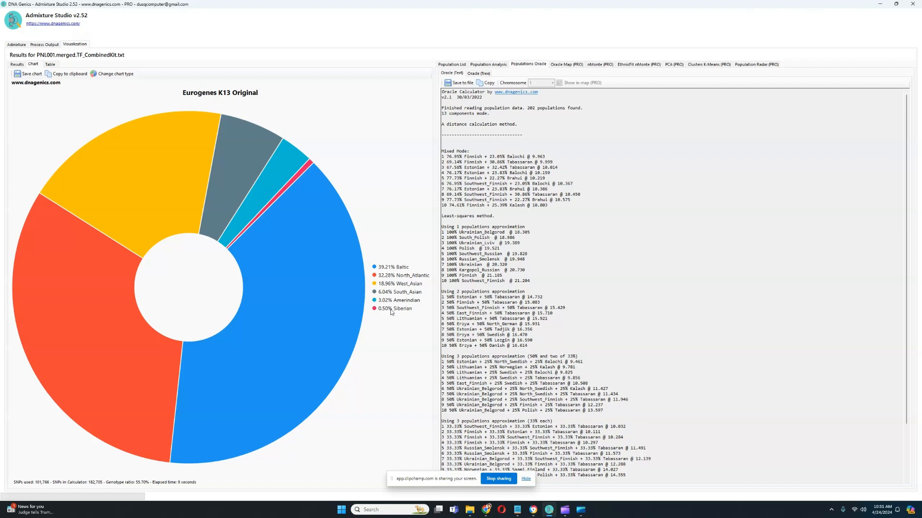
pyautogui.moveTo(801, 4)
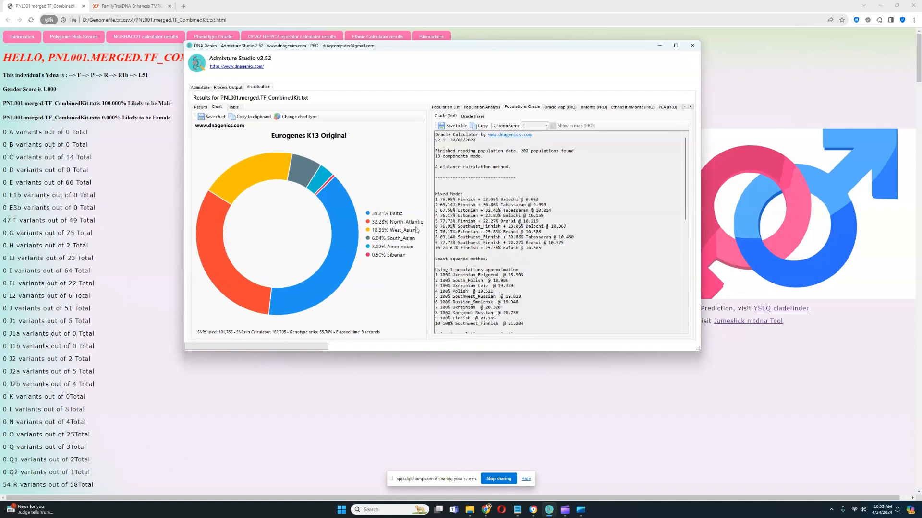
pyautogui.moveTo(398, 244)
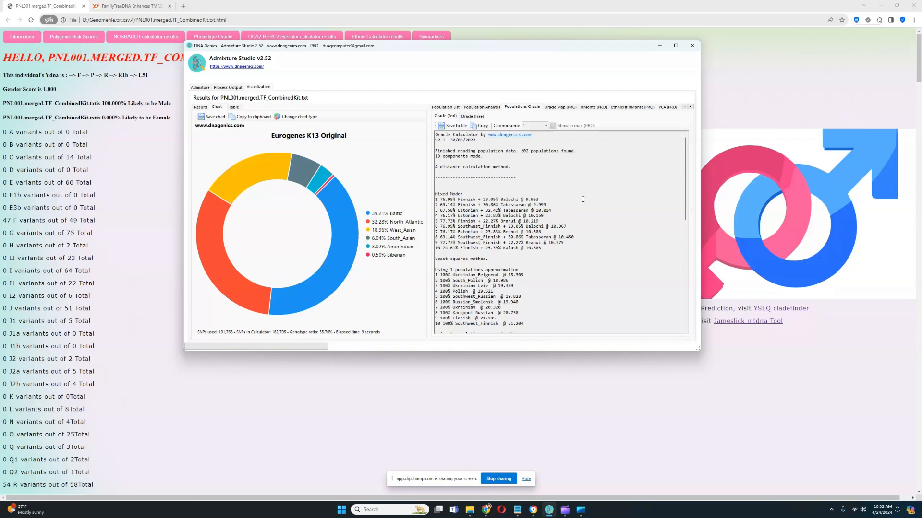
pyautogui.scroll(-3)
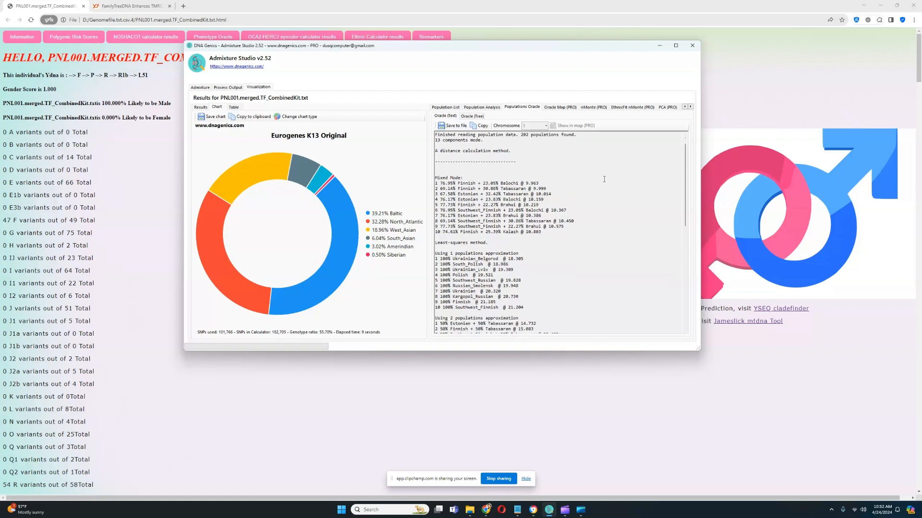
pyautogui.scroll(-3)
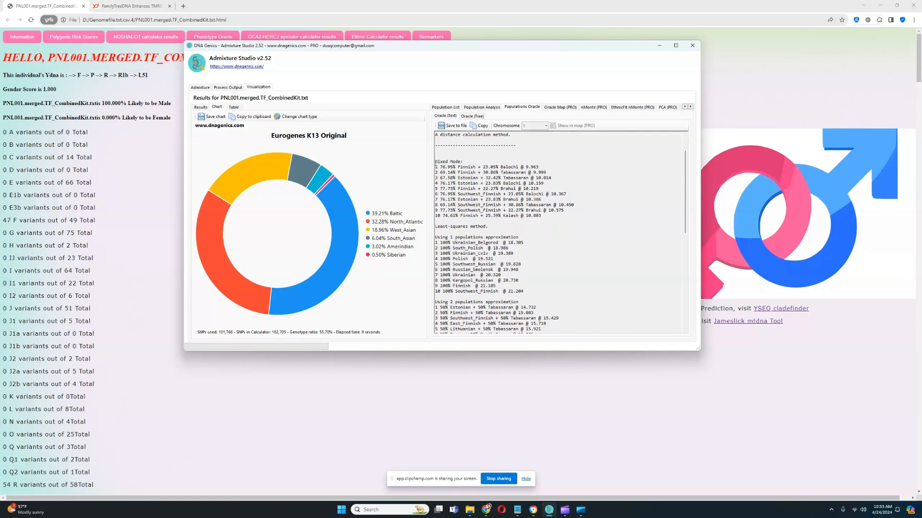
pyautogui.doubleClick(486, 167)
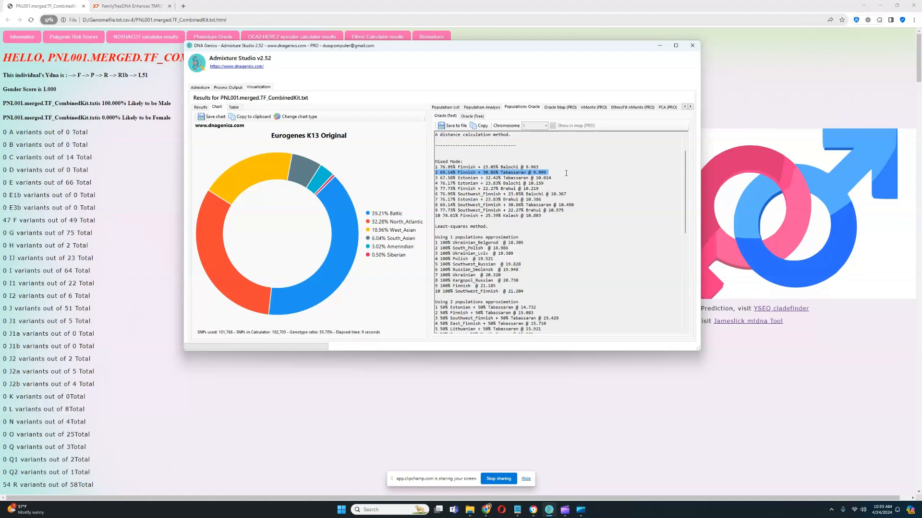
pyautogui.click(491, 183)
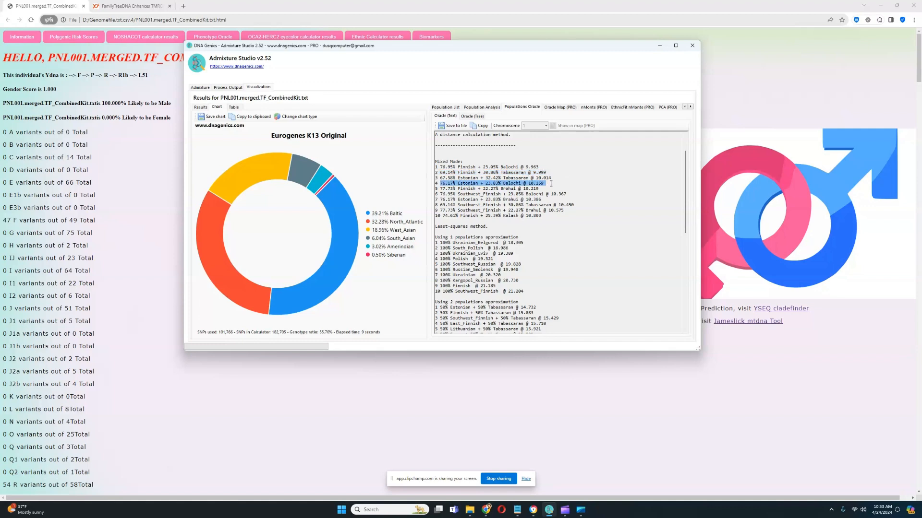
pyautogui.click(473, 189)
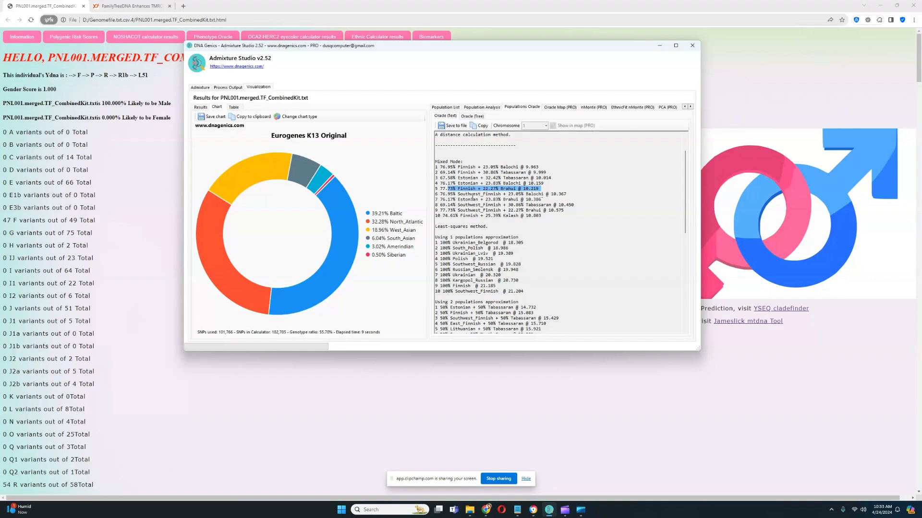
pyautogui.click(499, 194)
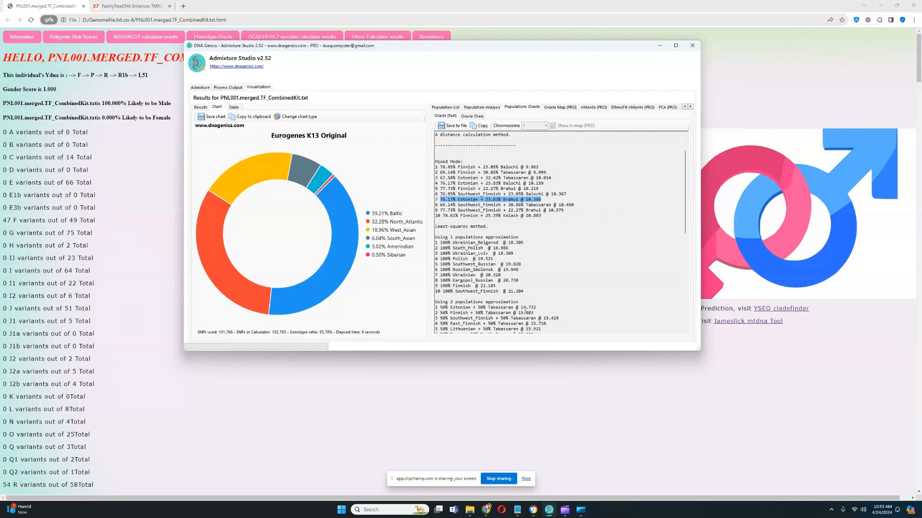
pyautogui.moveTo(449, 395)
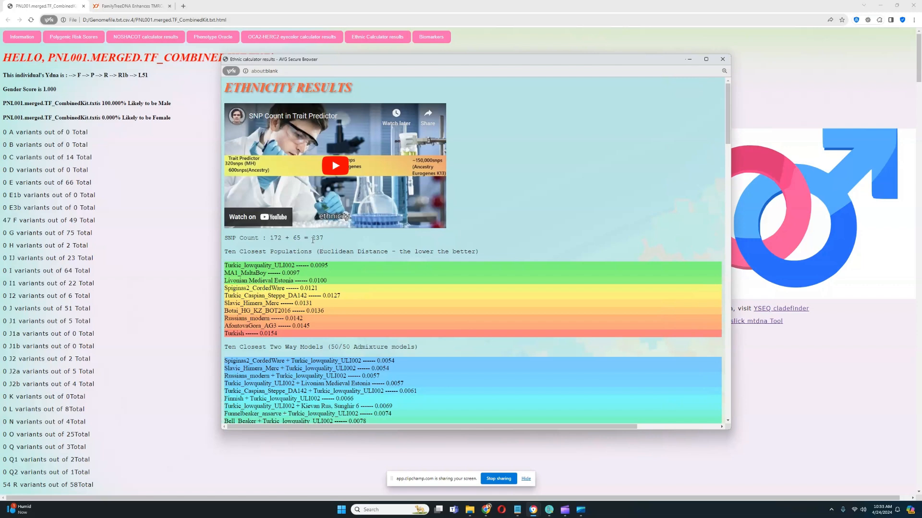
# - Review the Ethnic Calculator popup: 237 SNPs, MA1_MaltaBoy among closest populations, two-way models
pyautogui.doubleClick(316, 238)
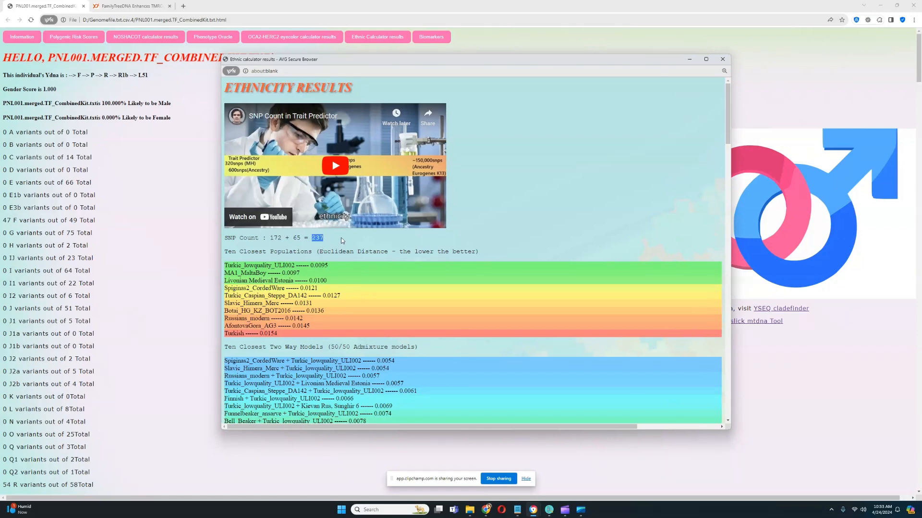
pyautogui.doubleClick(260, 265)
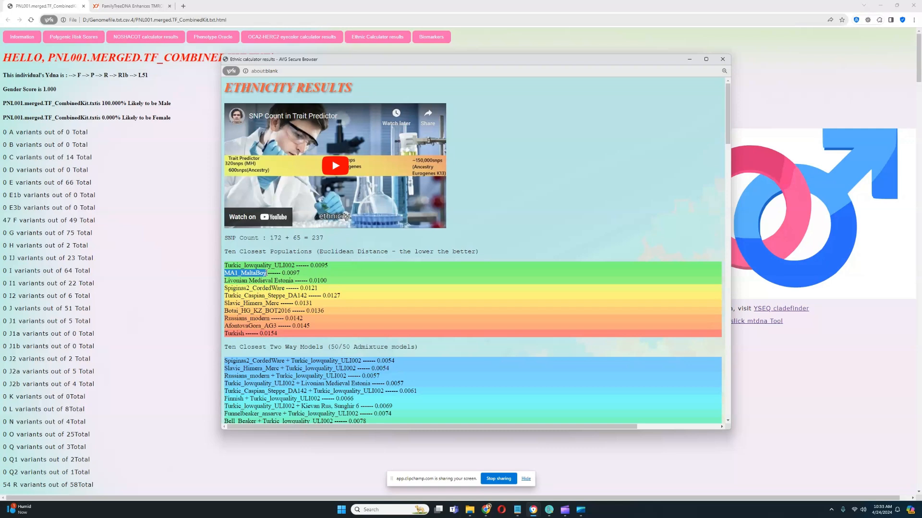
pyautogui.scroll(-3)
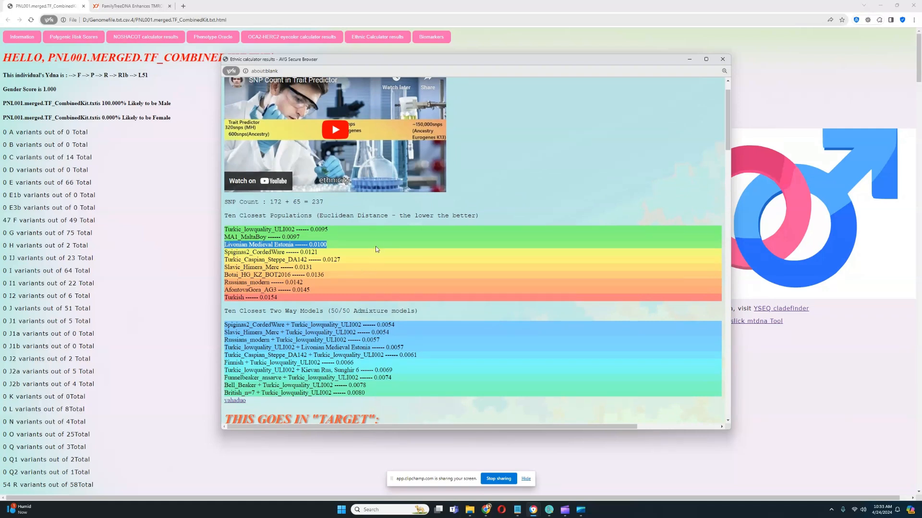
pyautogui.scroll(-3)
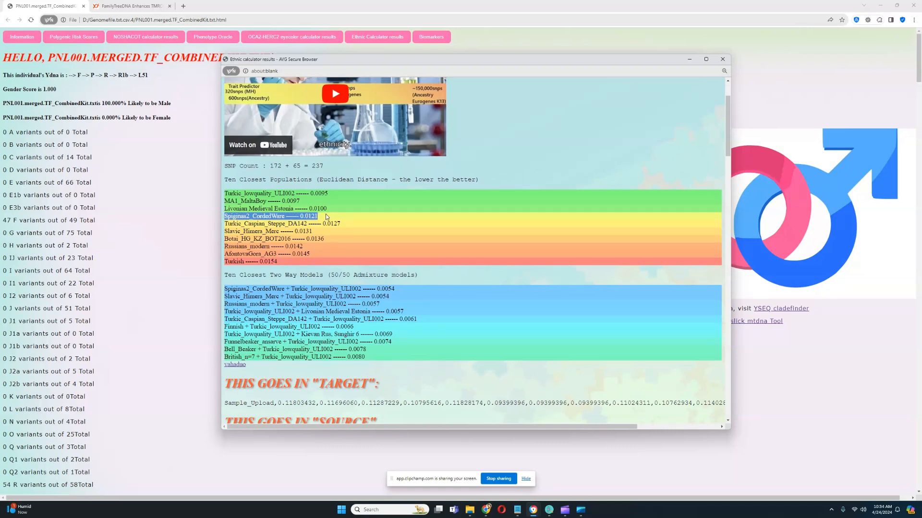
pyautogui.moveTo(356, 231)
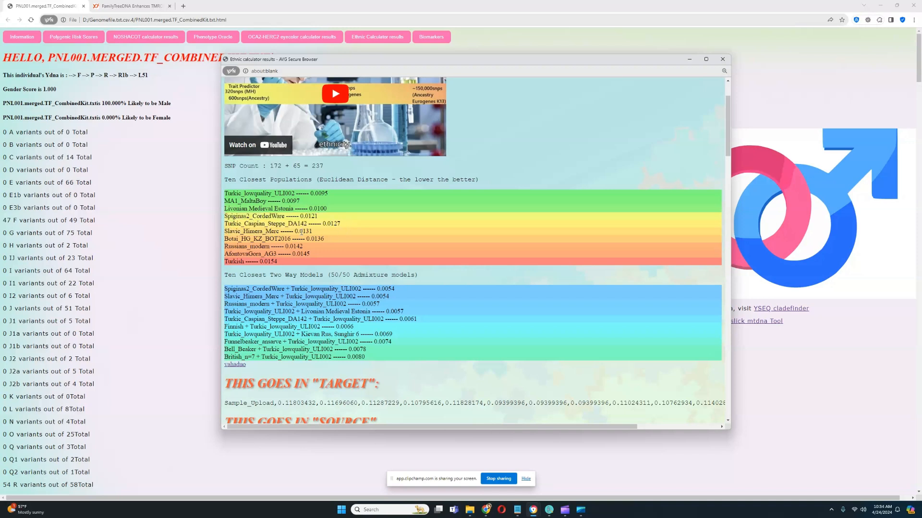
pyautogui.doubleClick(274, 239)
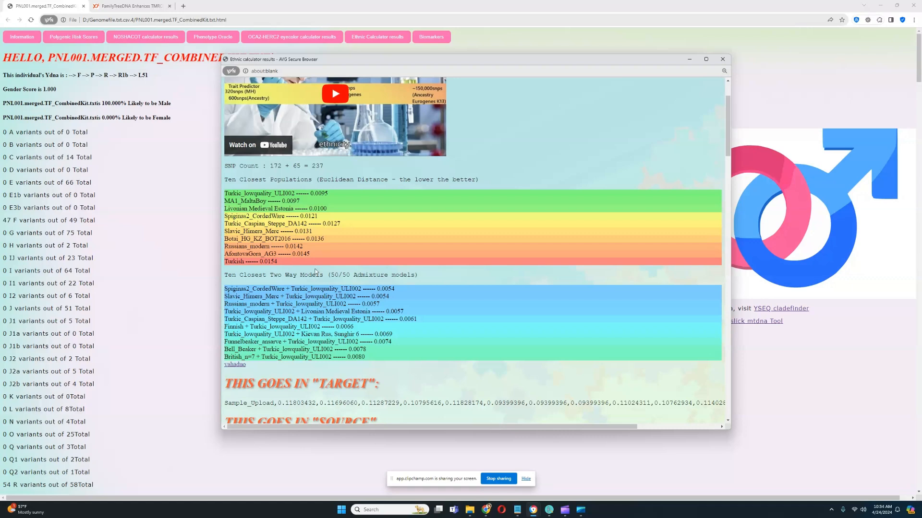
pyautogui.scroll(-3)
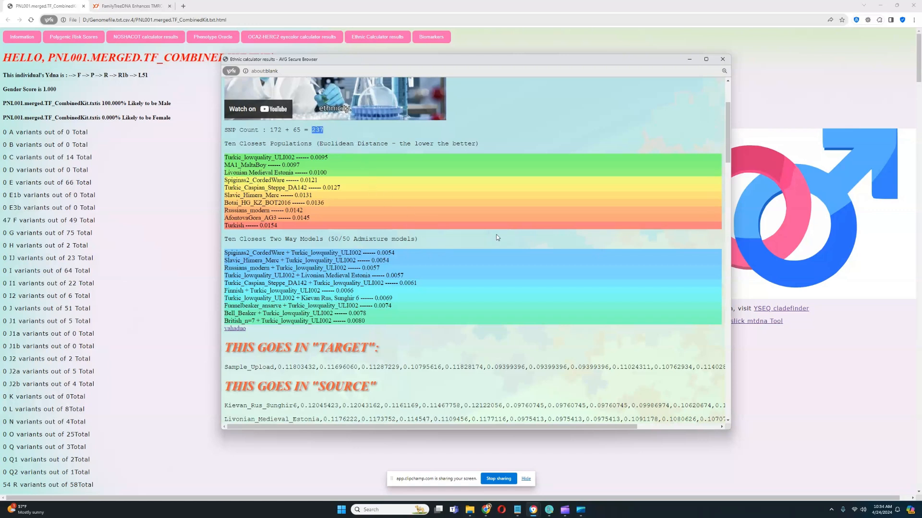
pyautogui.moveTo(449, 304)
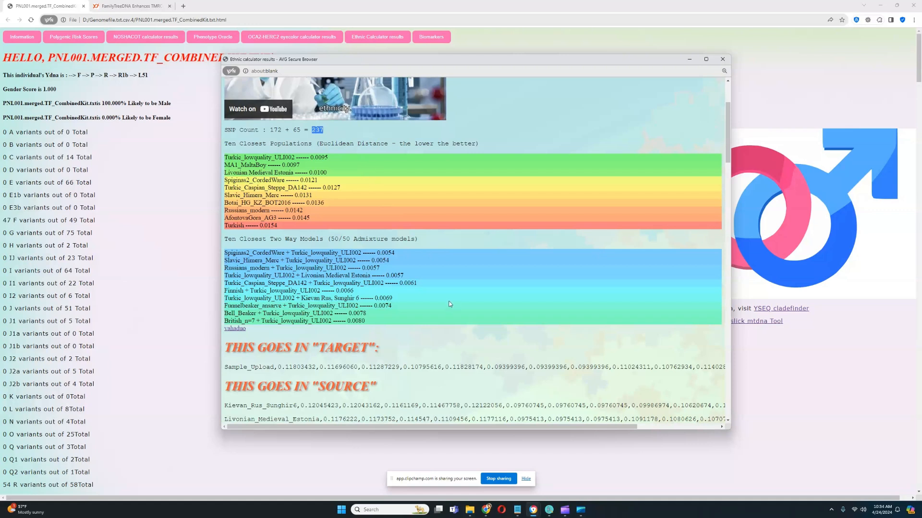
pyautogui.moveTo(447, 298)
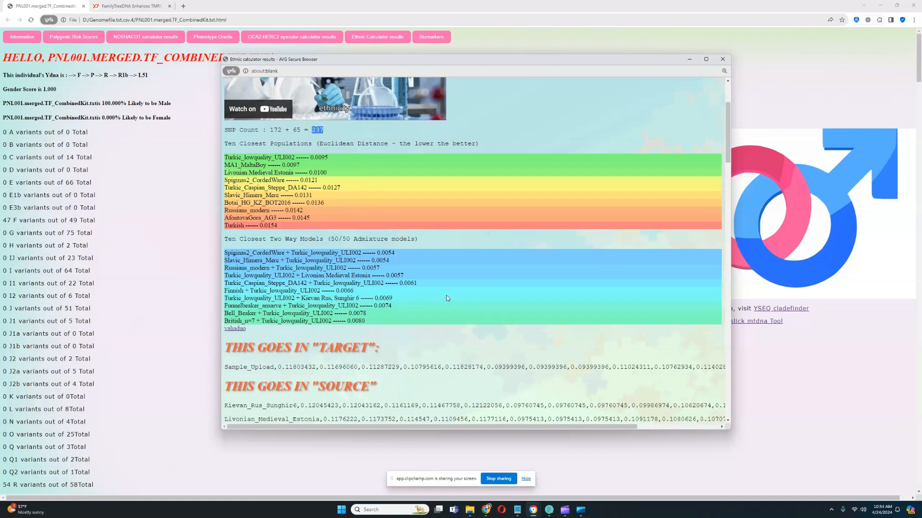
pyautogui.moveTo(470, 305)
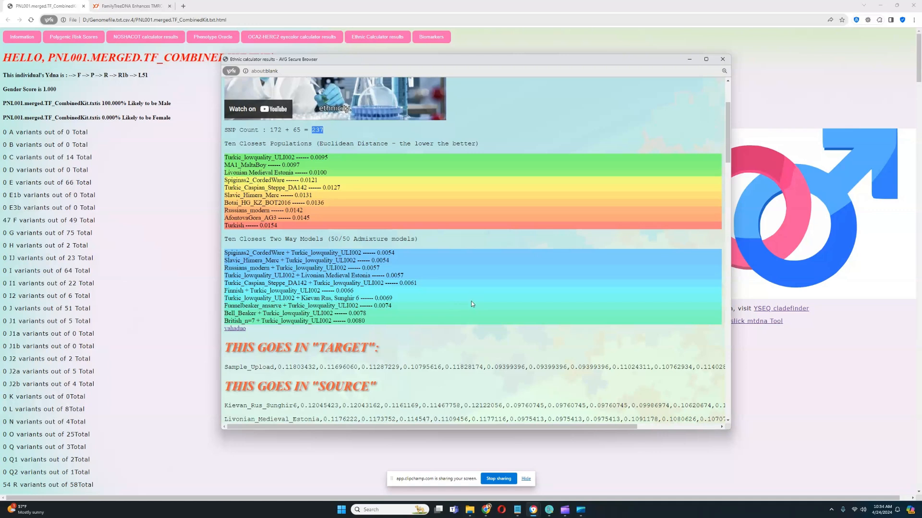
pyautogui.moveTo(471, 311)
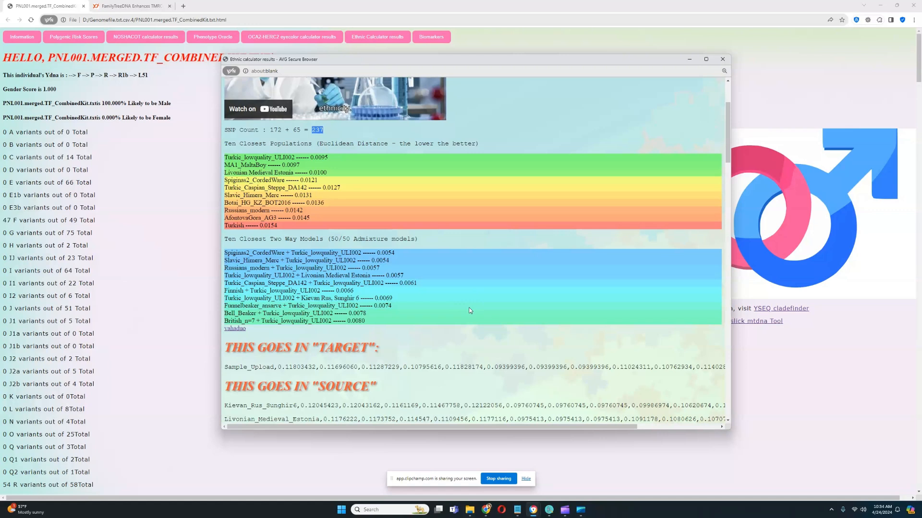
pyautogui.moveTo(472, 310)
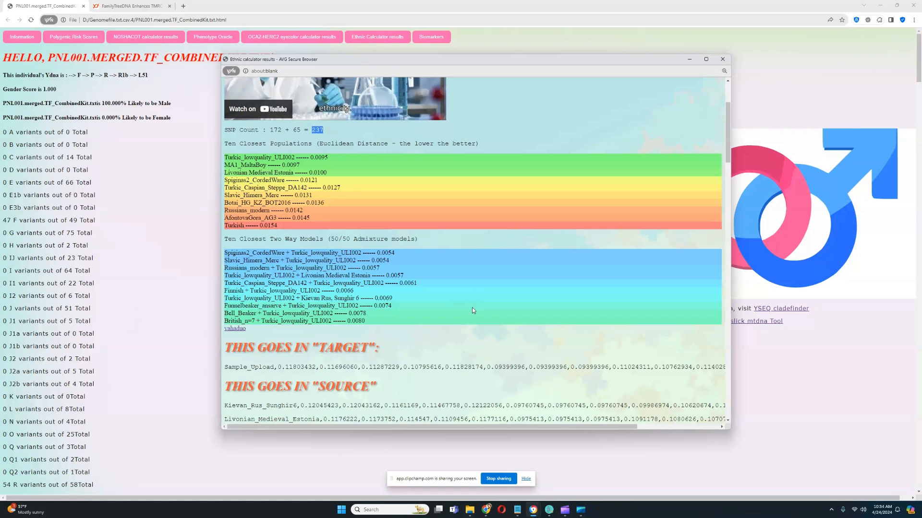
pyautogui.moveTo(494, 292)
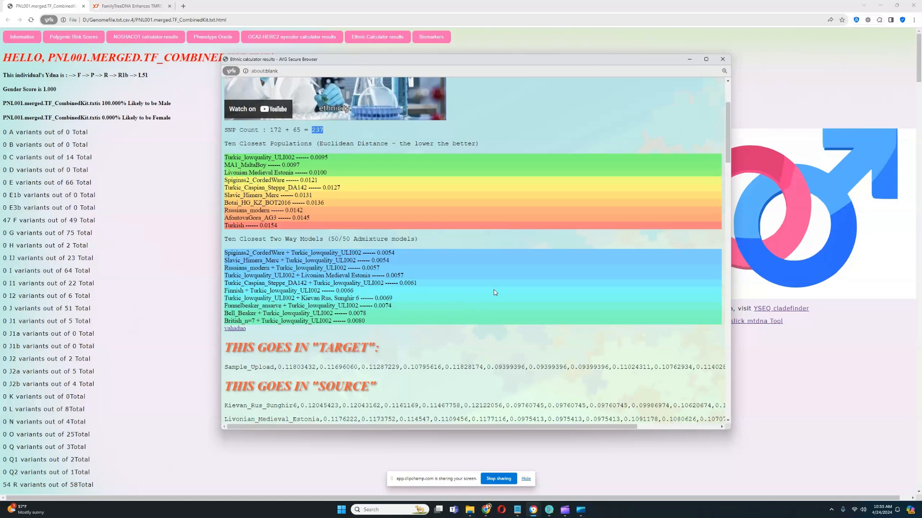
pyautogui.moveTo(512, 278)
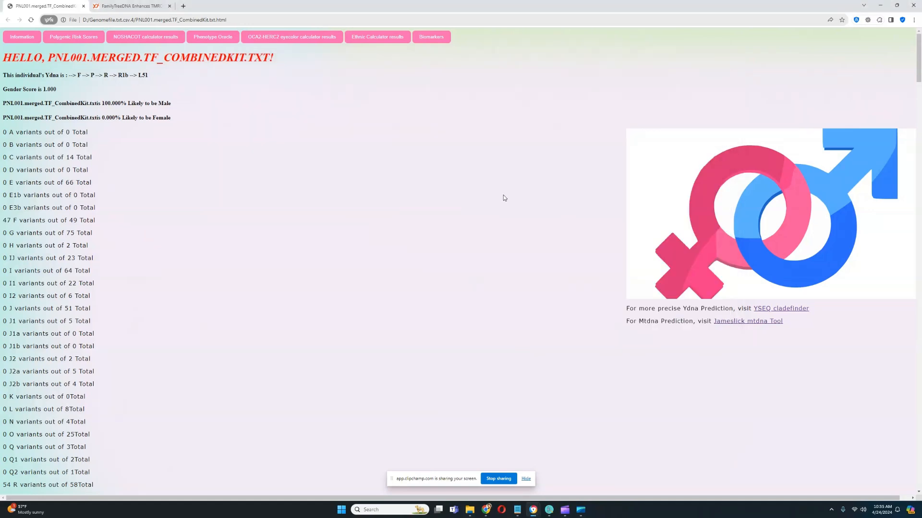
pyautogui.moveTo(122, 197)
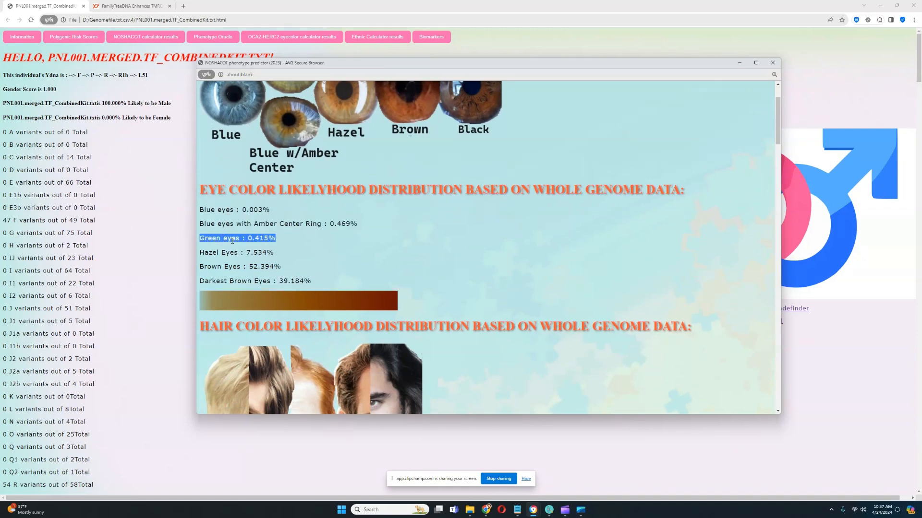
pyautogui.moveTo(299, 242)
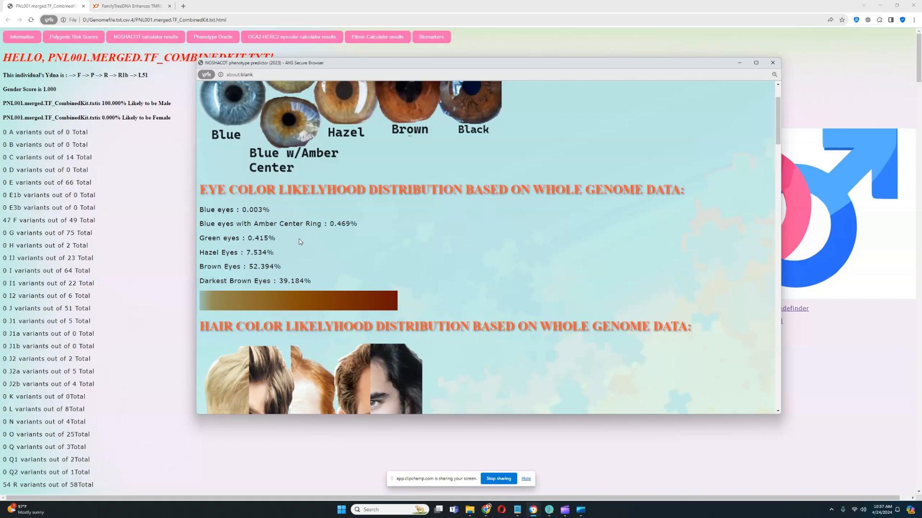
# - Review NOSHACOT hair colour (Dark Brown/Black percentages) and skin colour likelihoods
pyautogui.scroll(-3)
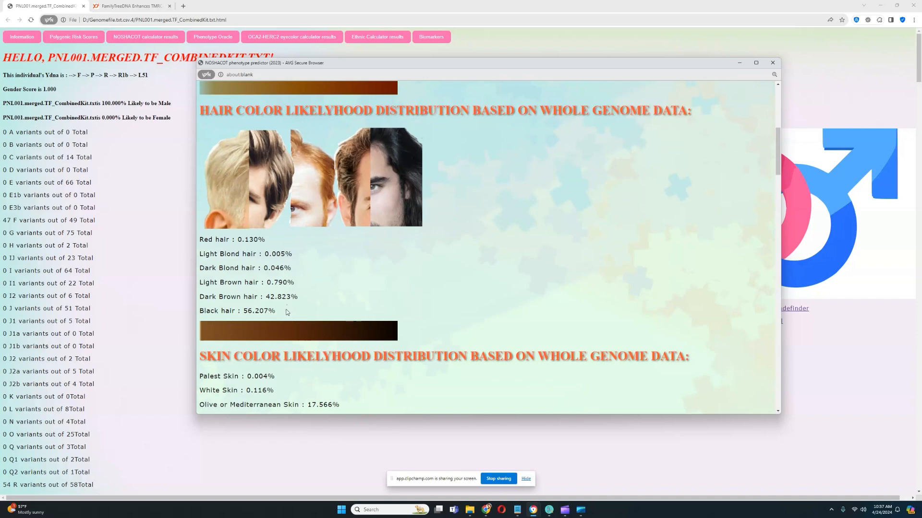
pyautogui.moveTo(200, 297); pyautogui.dragTo(277, 312)
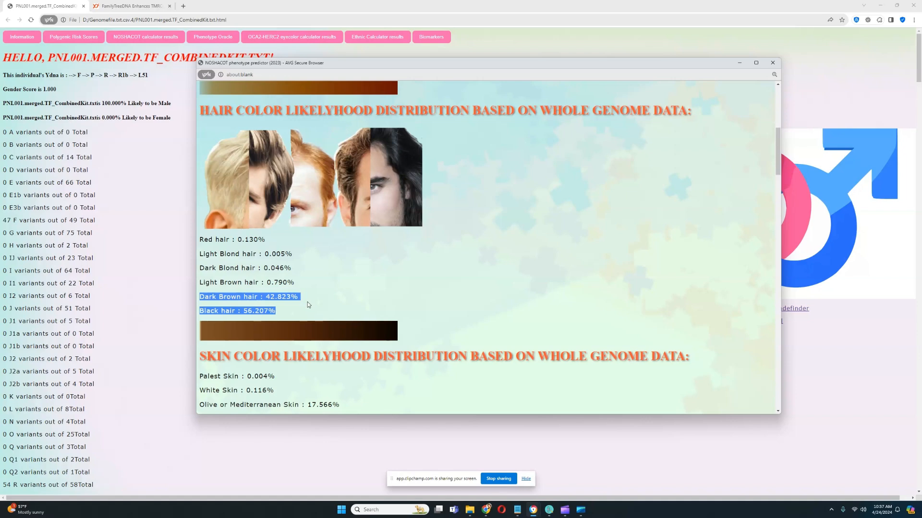
pyautogui.scroll(-3)
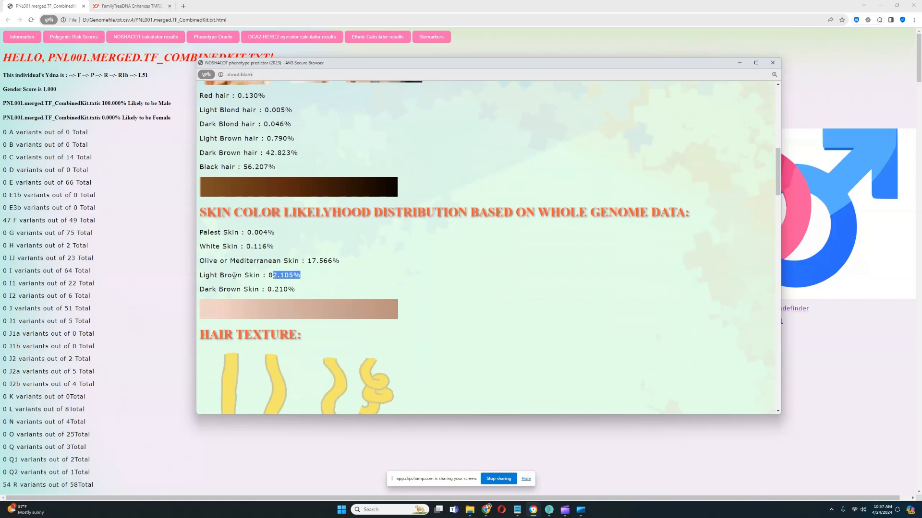
pyautogui.click(306, 269)
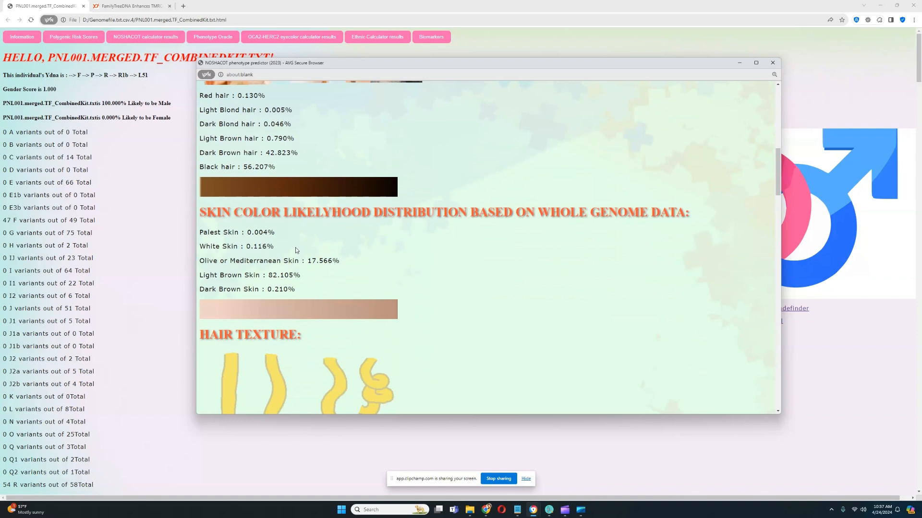
pyautogui.moveTo(370, 236)
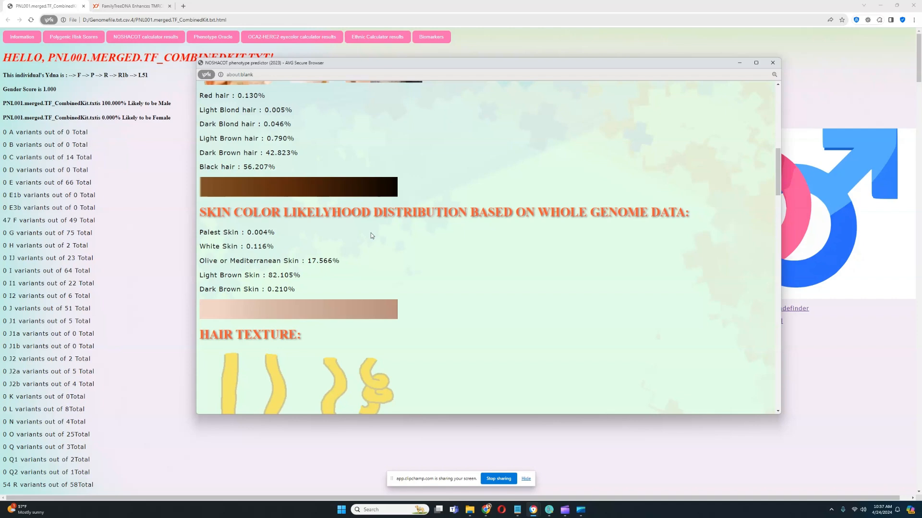
# - Review the NOSHACOT hair texture likelihoods including the Curly hair percentage
pyautogui.scroll(-3)
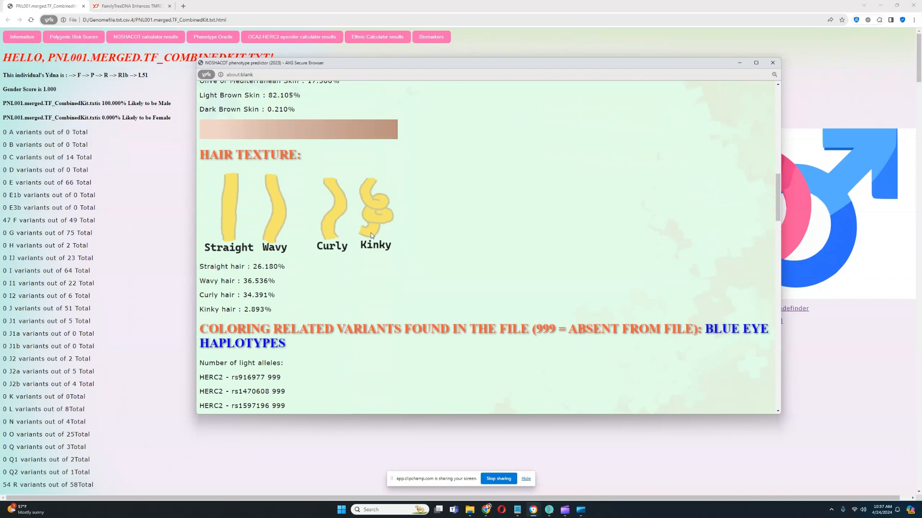
pyautogui.moveTo(332, 282)
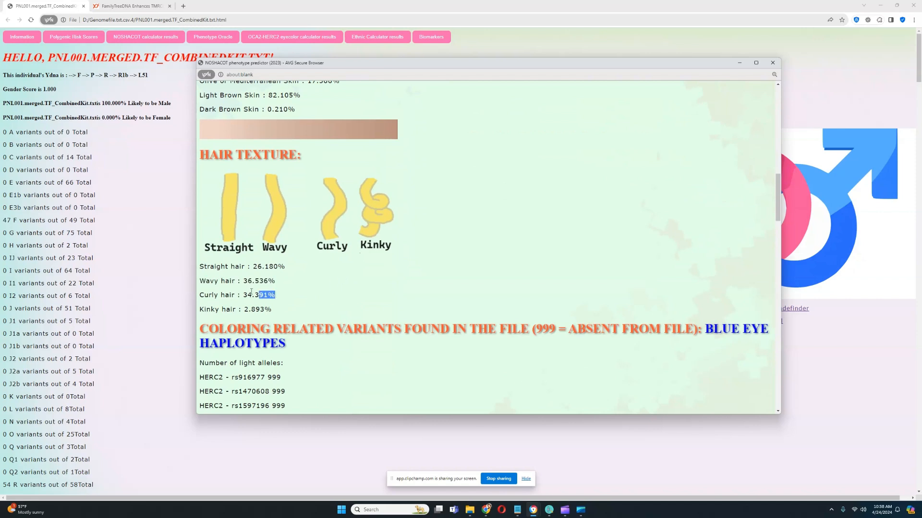
pyautogui.click(297, 272)
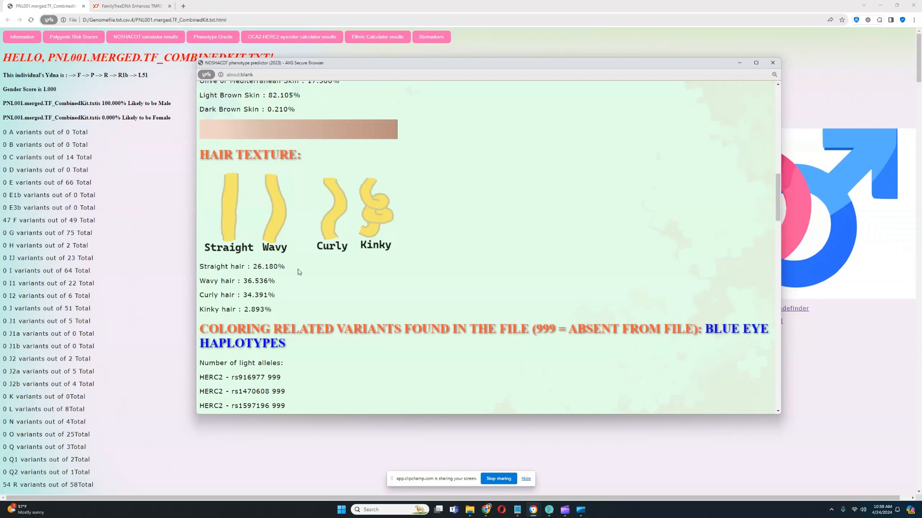
pyautogui.doubleClick(228, 309)
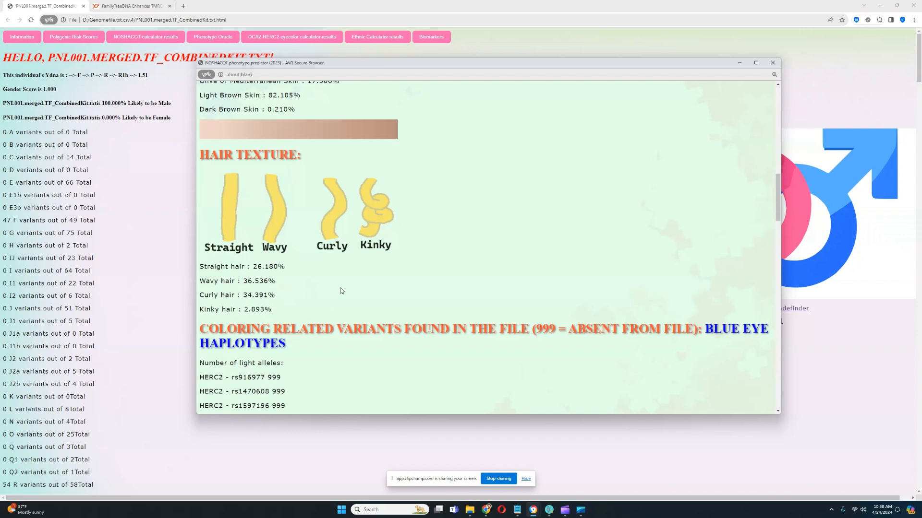
pyautogui.moveTo(338, 293)
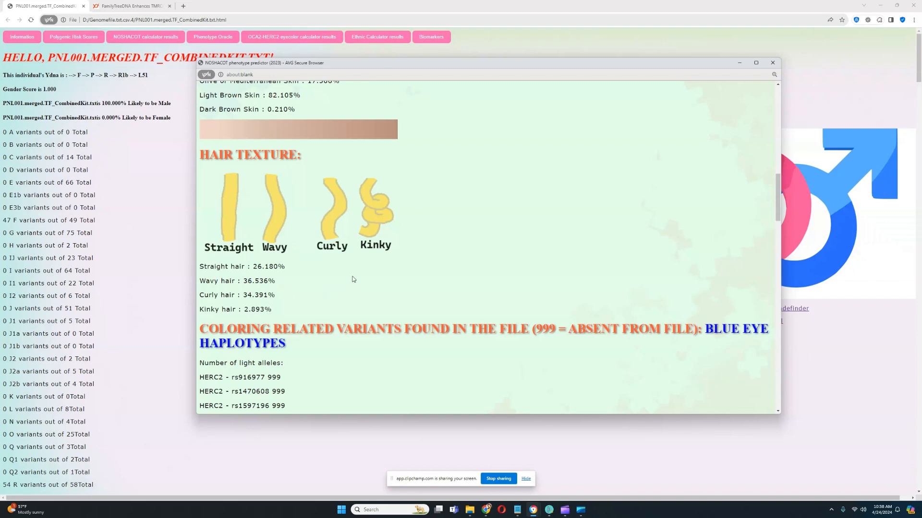
# - Review pigmentation markers (SLC24A5 rs1426654) and Snipper classifications, then close the NOSHACOT window
pyautogui.scroll(-3)
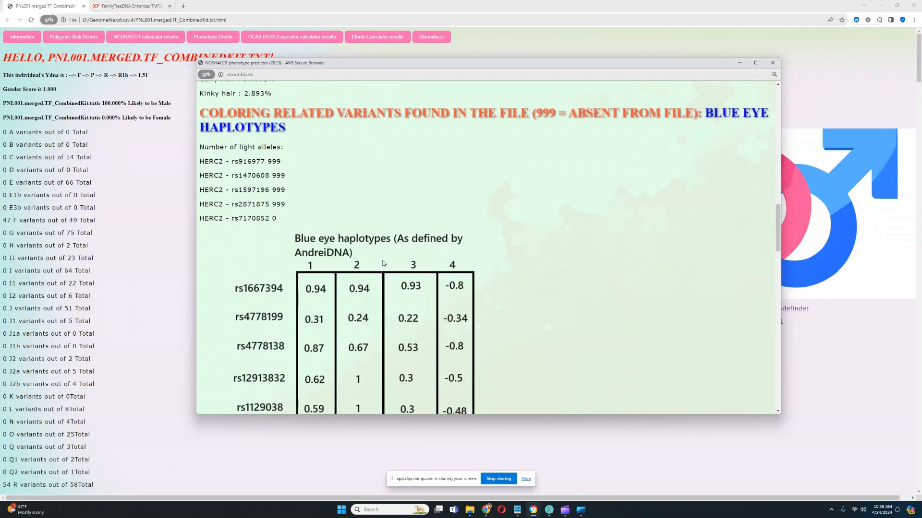
pyautogui.scroll(-3)
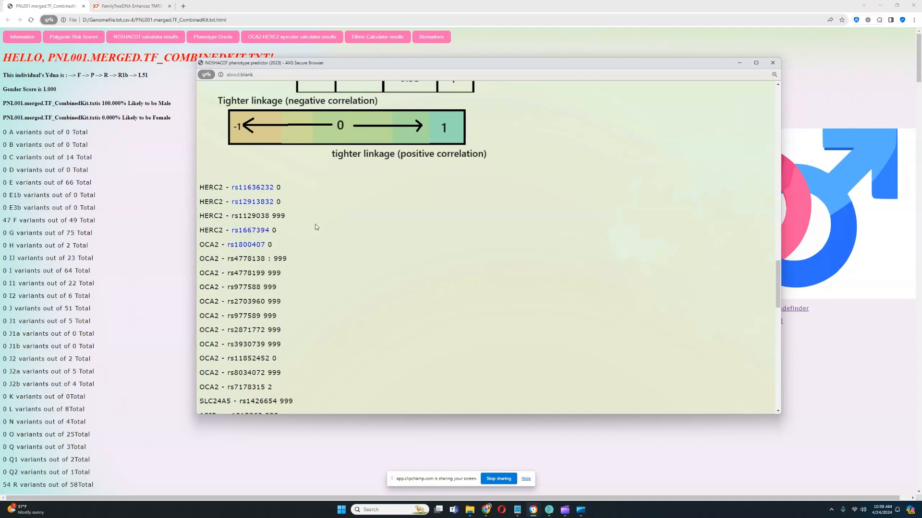
pyautogui.scroll(-3)
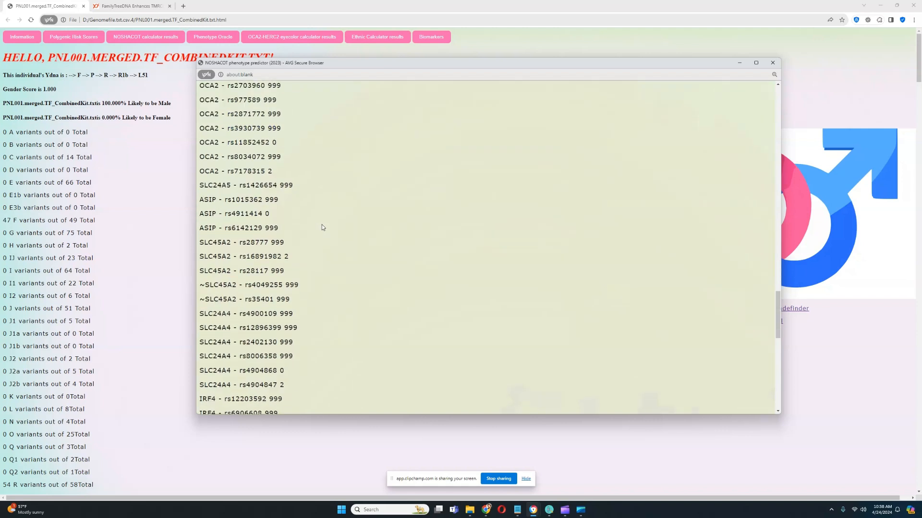
pyautogui.moveTo(327, 234)
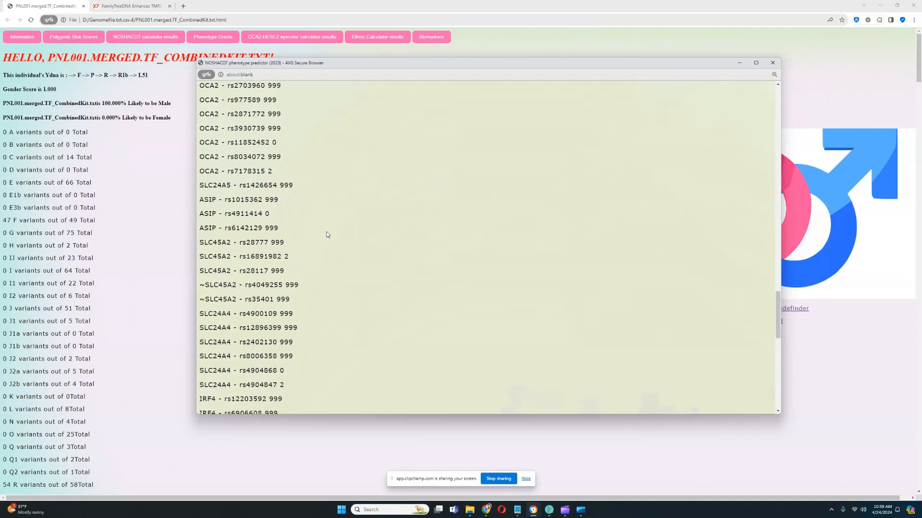
pyautogui.doubleClick(246, 185)
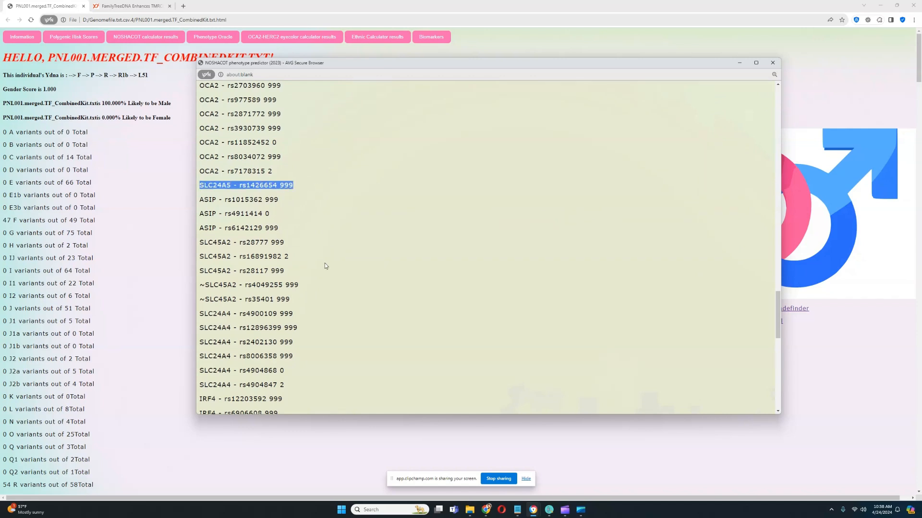
pyautogui.moveTo(313, 256)
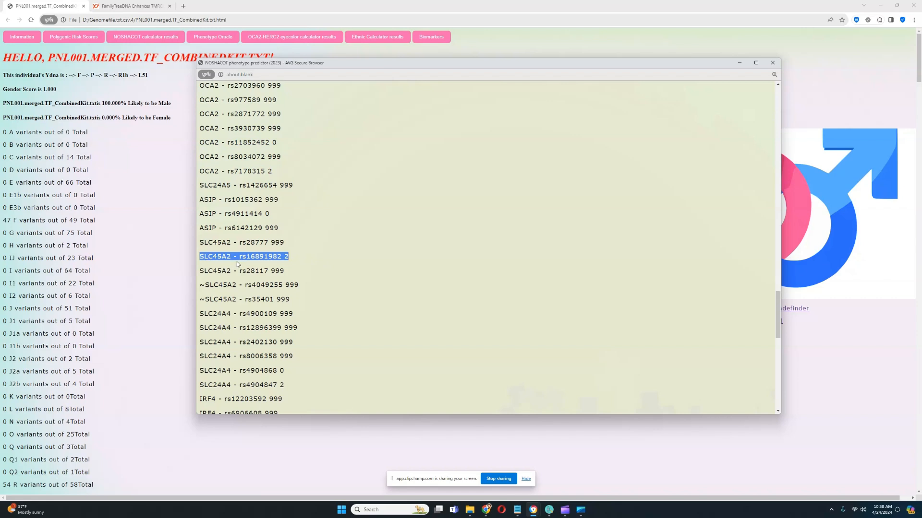
pyautogui.moveTo(257, 265)
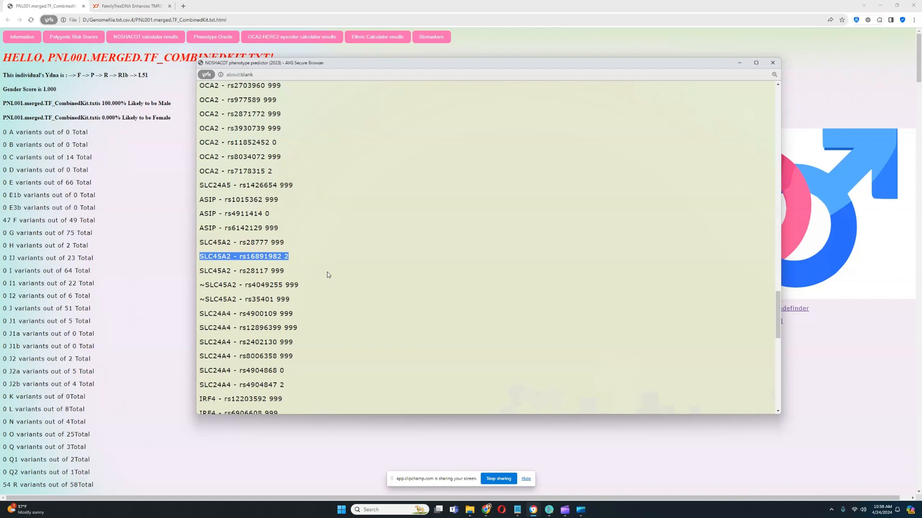
pyautogui.moveTo(338, 269)
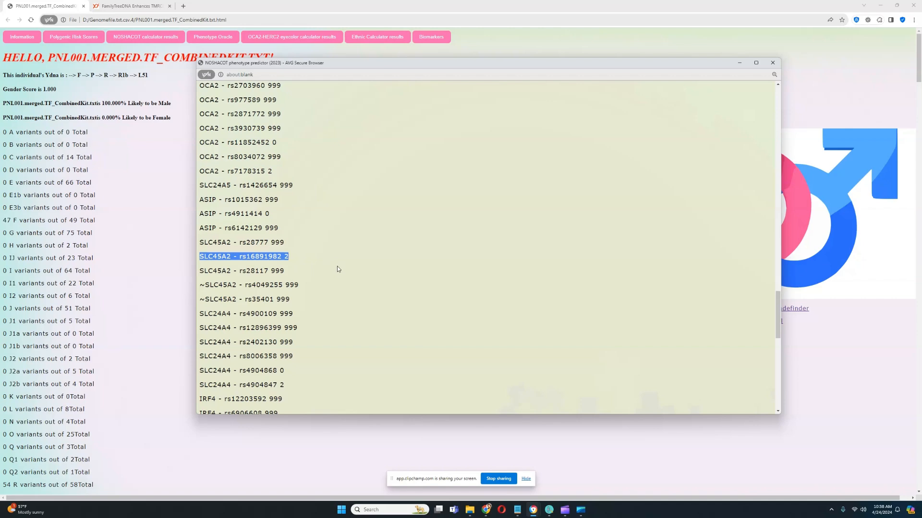
pyautogui.scroll(-3)
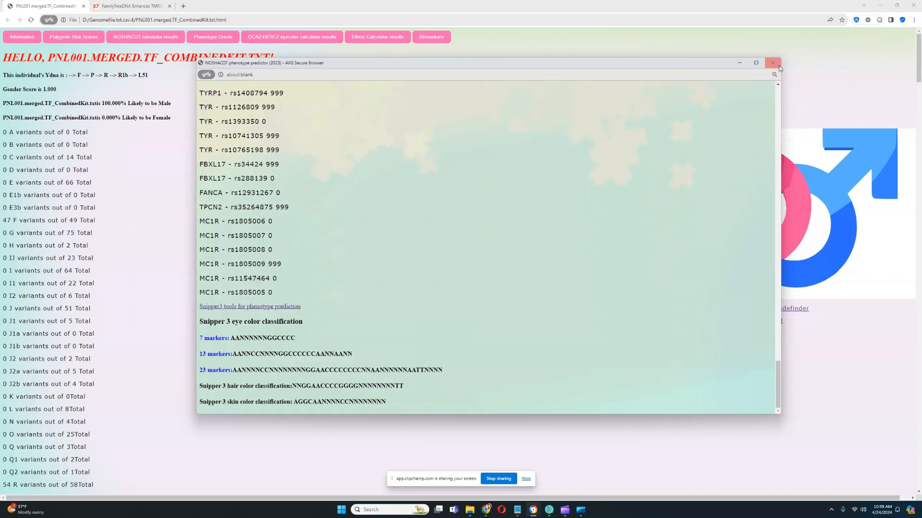
pyautogui.click(772, 63)
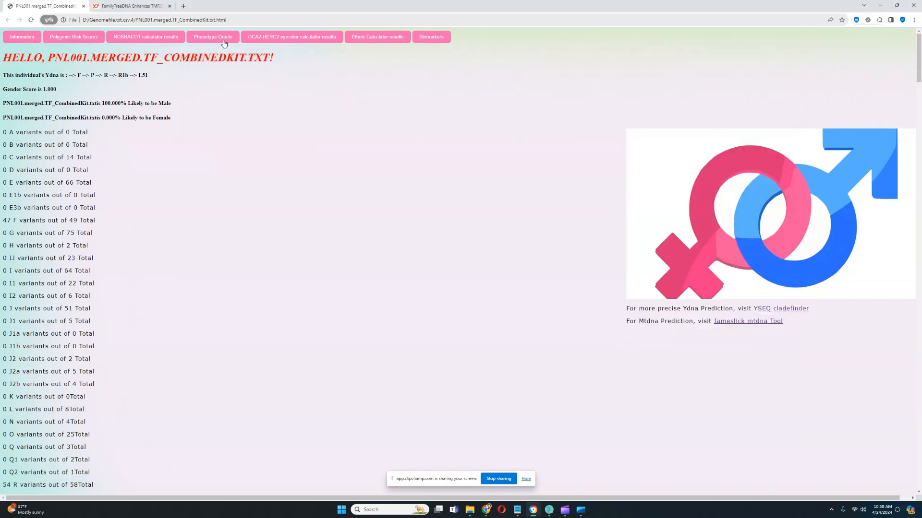
# - Bring up the Phenotype Oracle and go through its face distance matches
pyautogui.click(213, 36)
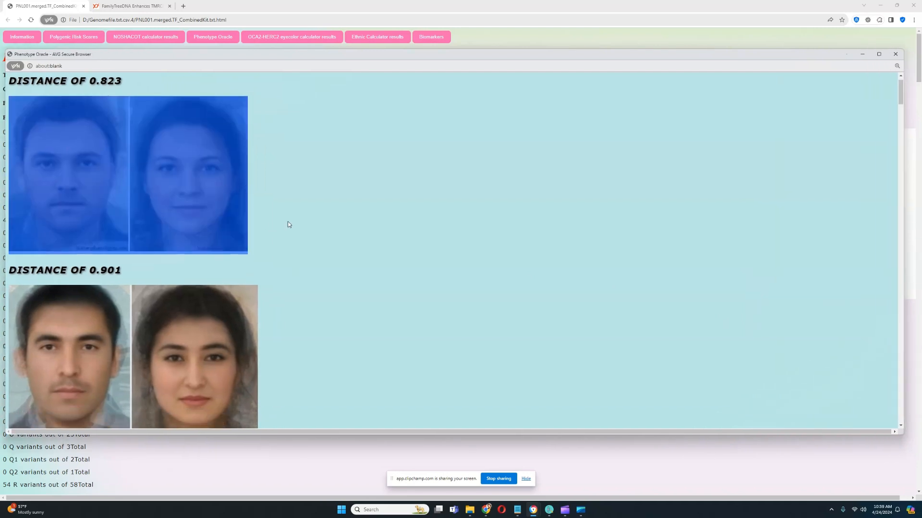
pyautogui.scroll(-3)
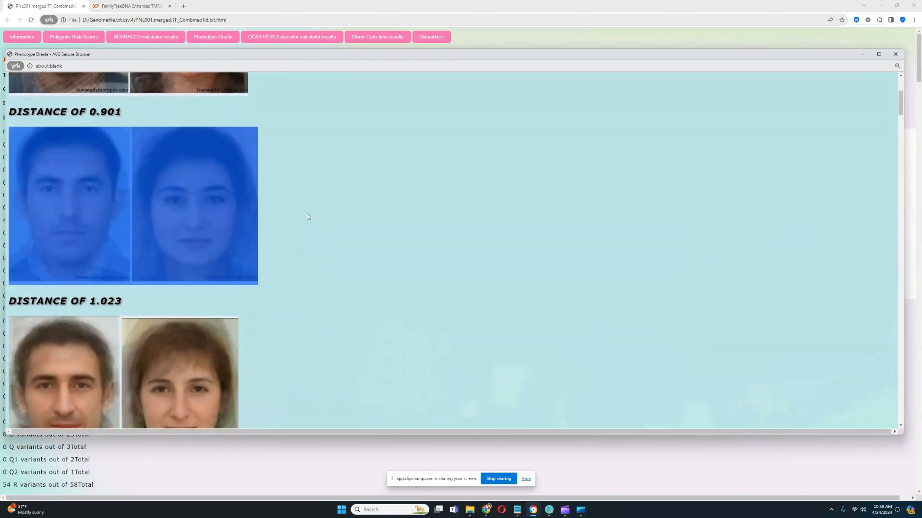
pyautogui.scroll(-3)
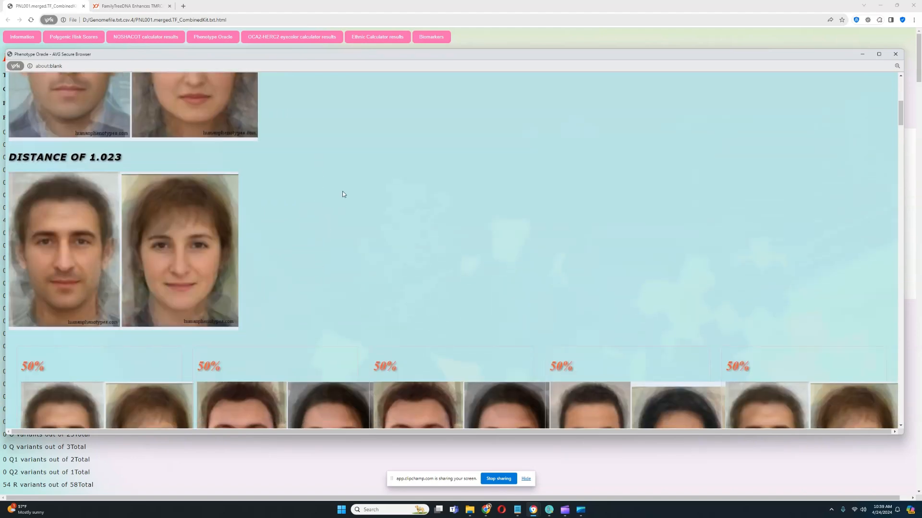
pyautogui.scroll(-3)
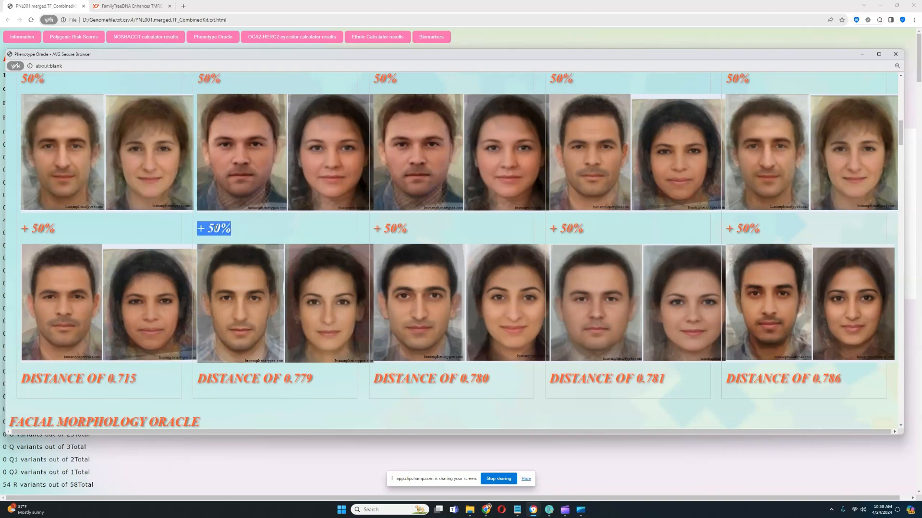
# - Continue down to the Facial Morphology Oracle face reconstruction for PNL001
pyautogui.scroll(-3)
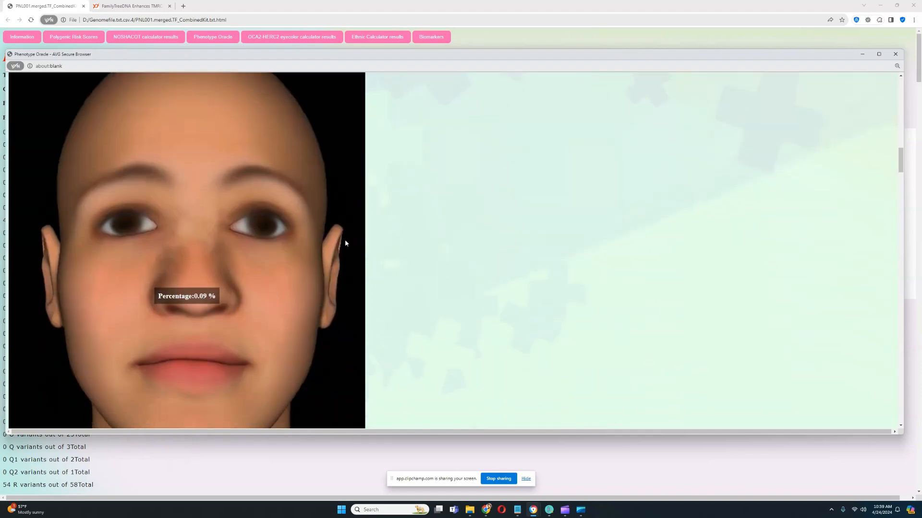
pyautogui.scroll(-3)
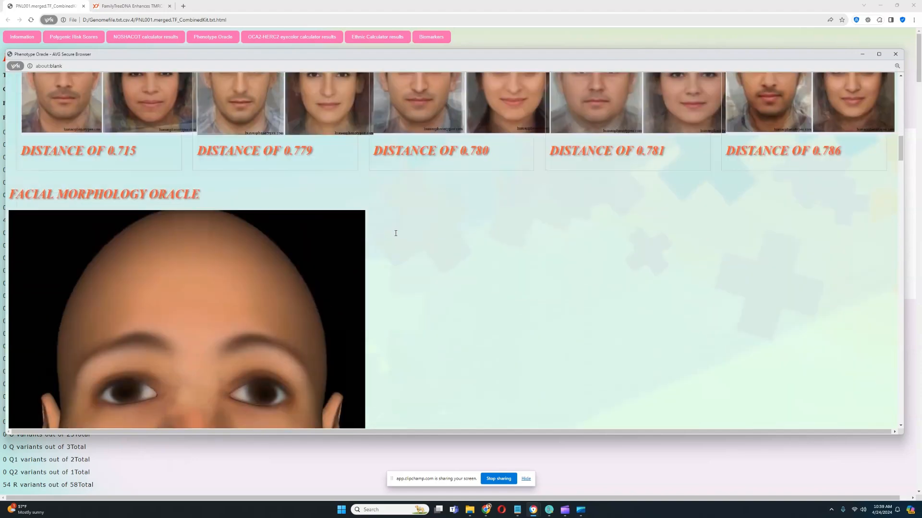
pyautogui.scroll(-3)
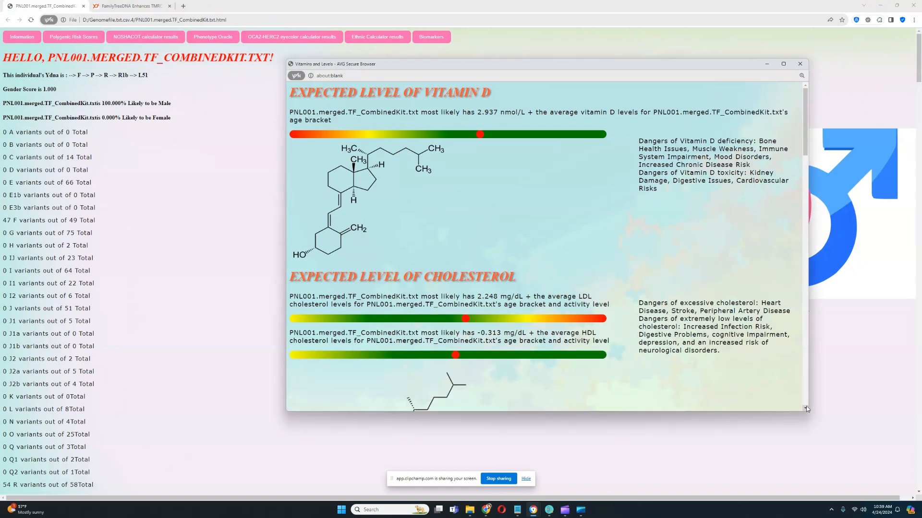
pyautogui.moveTo(597, 242)
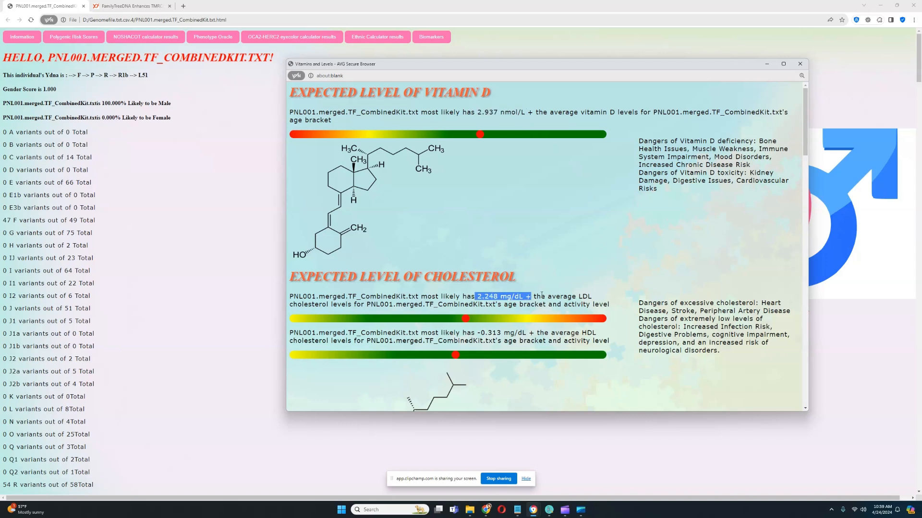
# - Go through vitamin D and cholesterol estimates down to the predicted glucose level
pyautogui.scroll(-3)
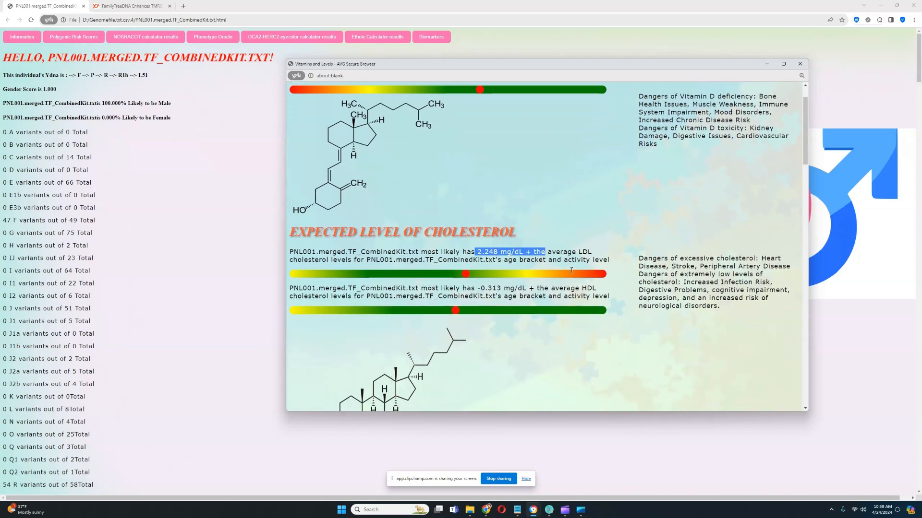
pyautogui.scroll(-3)
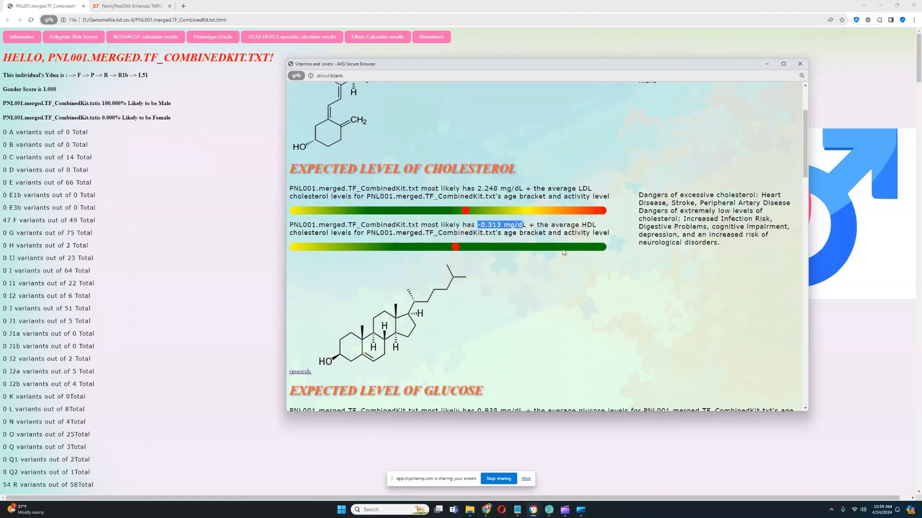
pyautogui.scroll(-3)
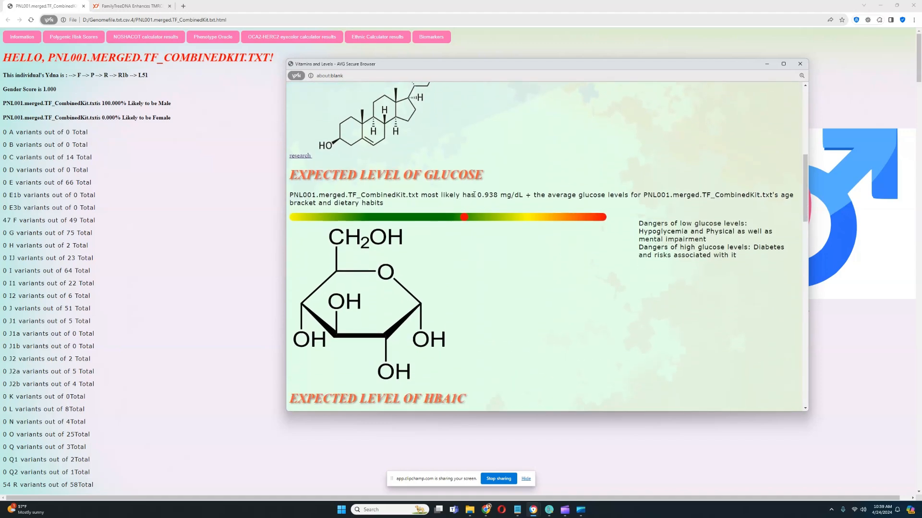
pyautogui.moveTo(475, 195); pyautogui.dragTo(515, 195)
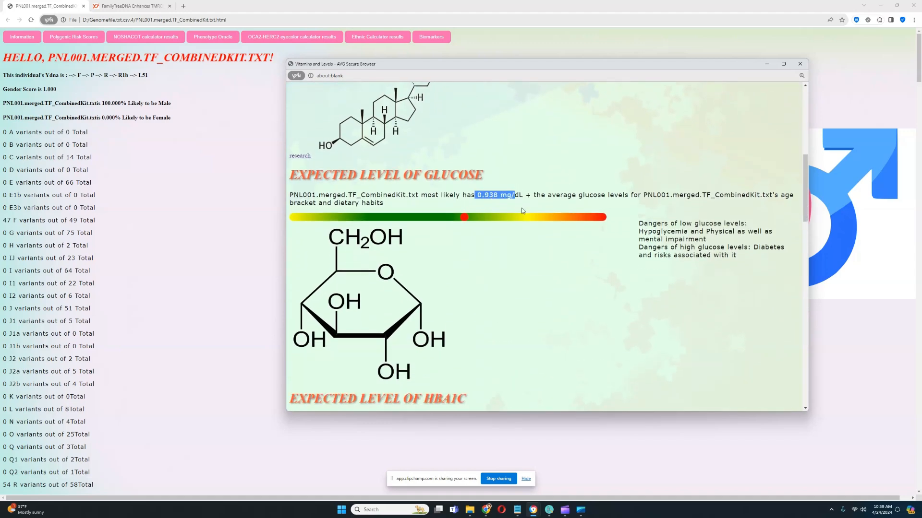
# - Continue through HbA1c, blood pressure and iron to the sex hormone binding globulin value
pyautogui.scroll(-3)
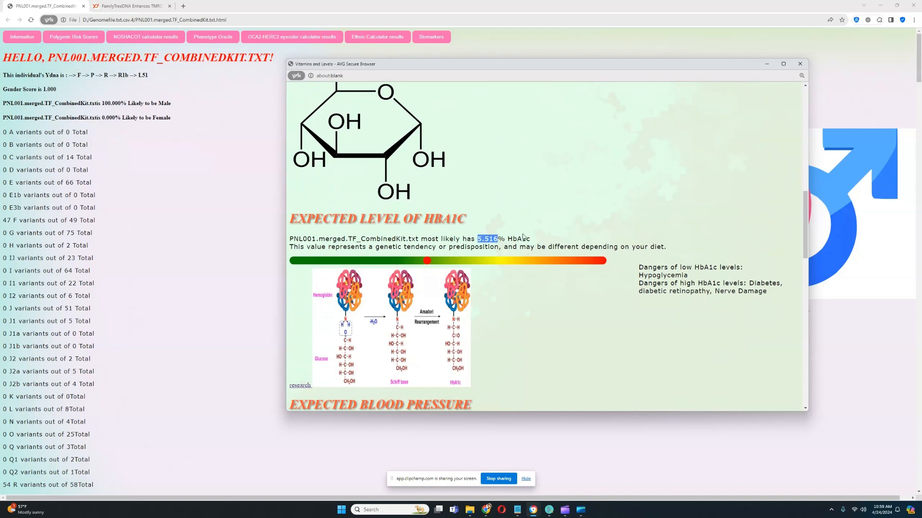
pyautogui.scroll(-3)
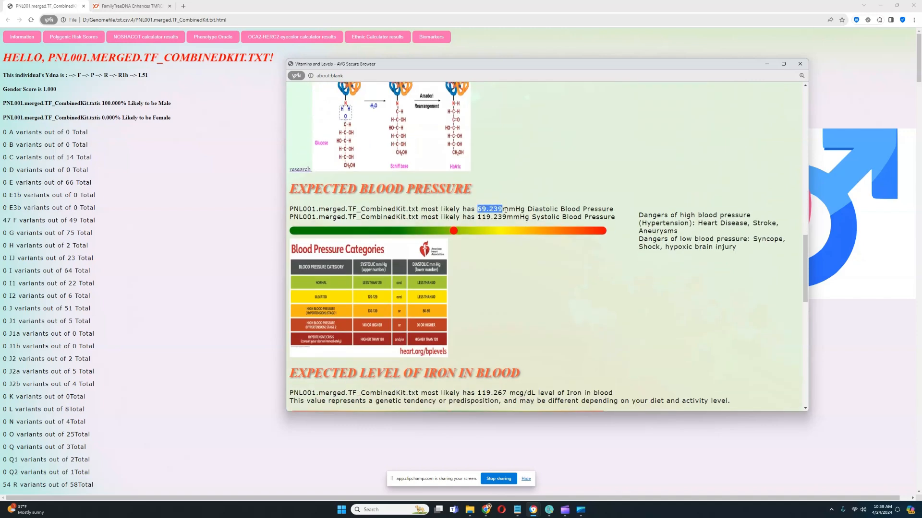
pyautogui.scroll(-3)
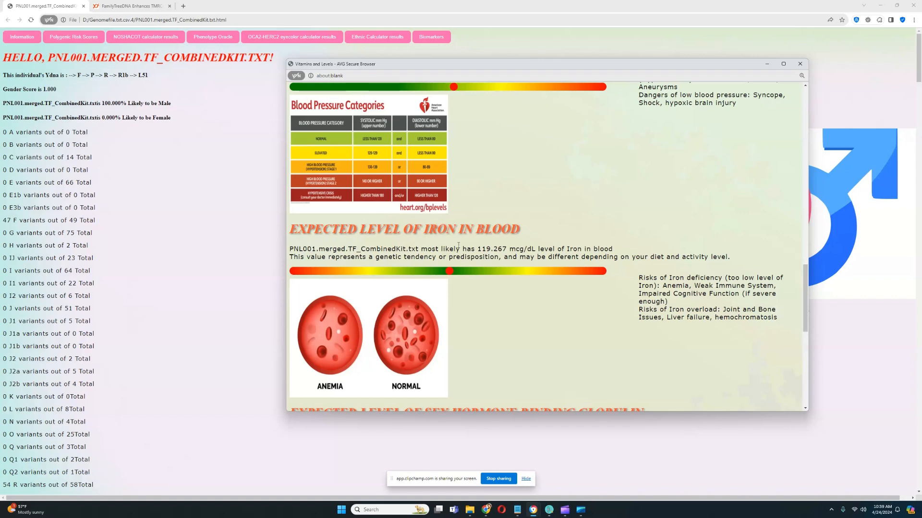
pyautogui.doubleClick(491, 249)
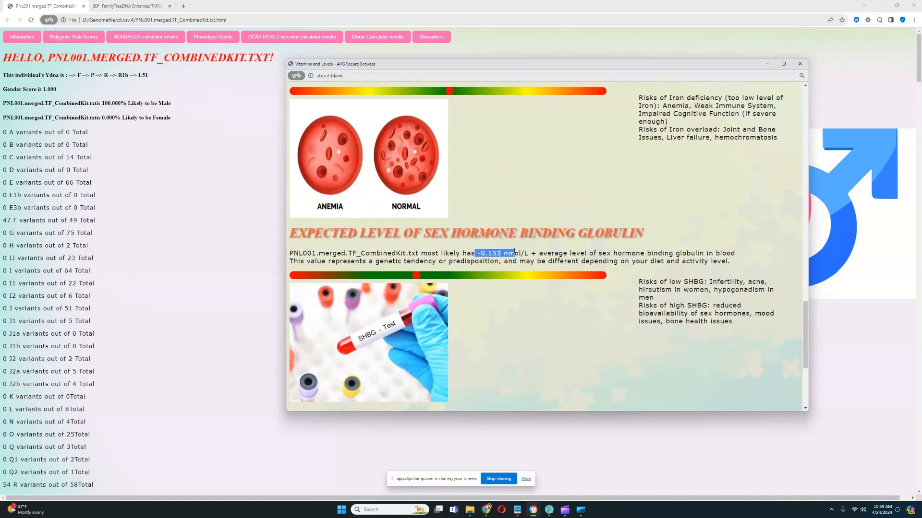
pyautogui.scroll(-3)
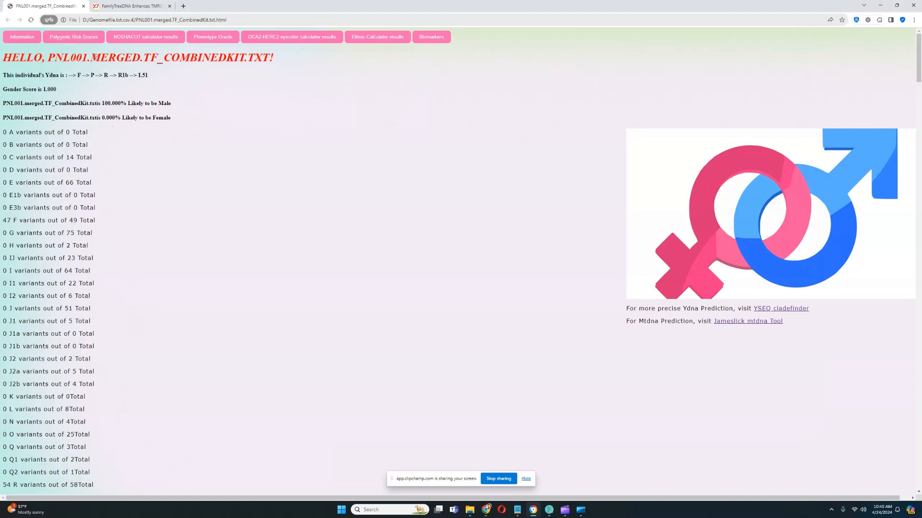
# - Bring up the Polygenic risk scores window enlarged and mark the Leukemia risk score
pyautogui.click(73, 36)
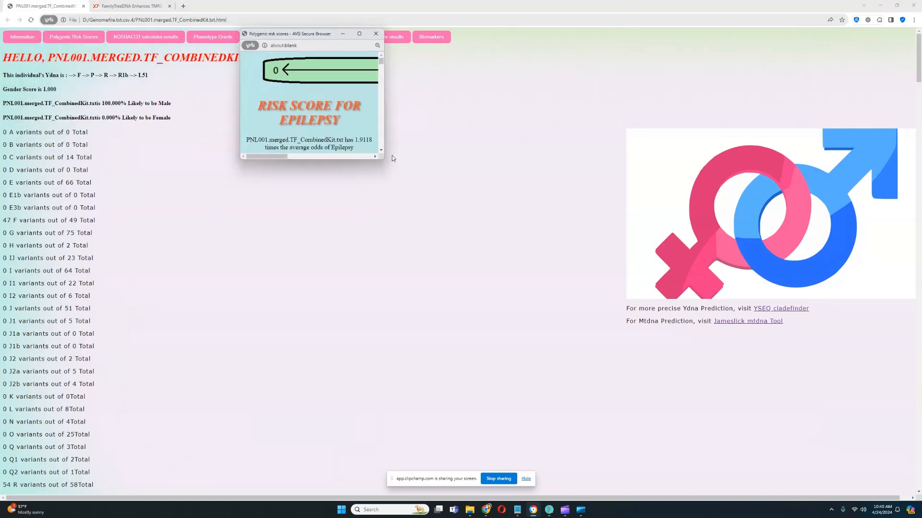
pyautogui.click(358, 34)
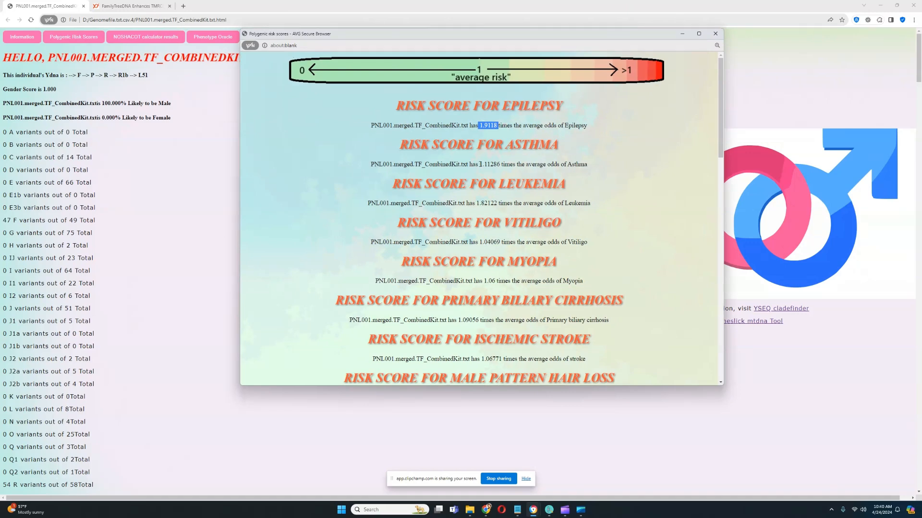
pyautogui.doubleClick(492, 164)
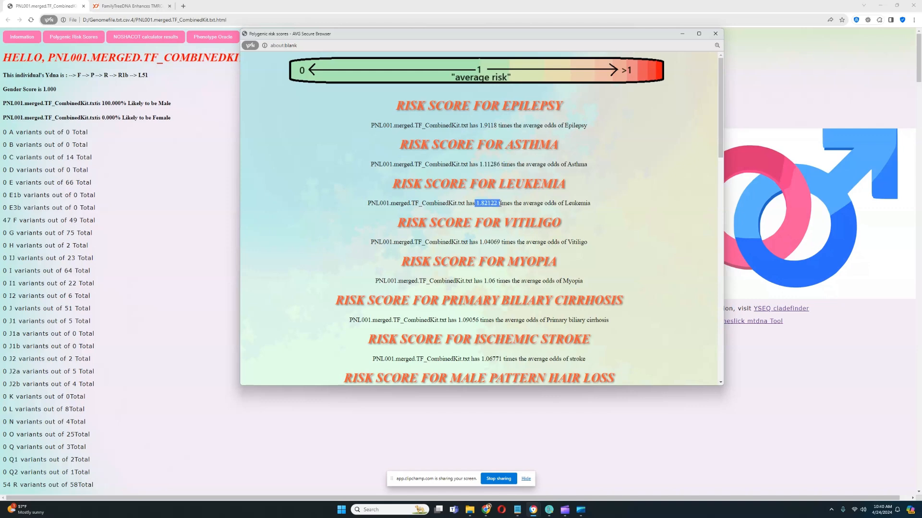
pyautogui.doubleClick(488, 125)
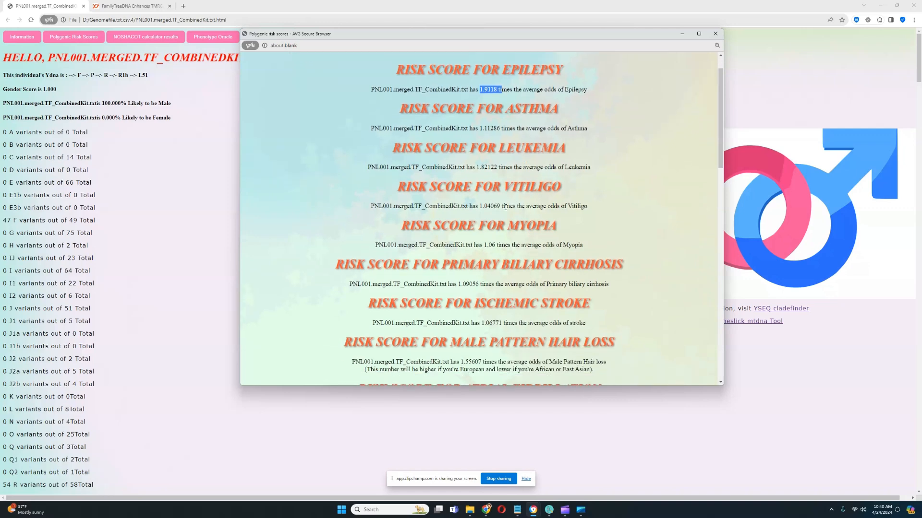
# - Go through the cancer, celiac and Crohn's polygenic risk score sections
pyautogui.scroll(-3)
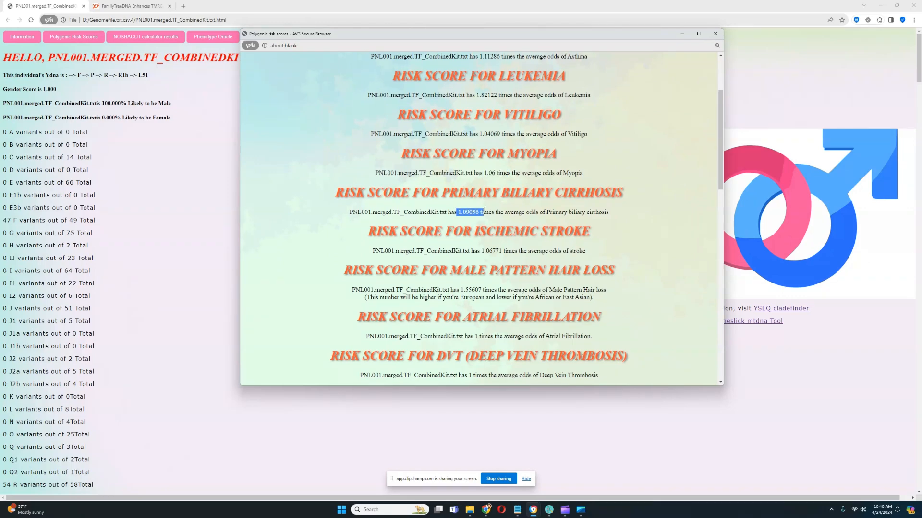
pyautogui.scroll(-3)
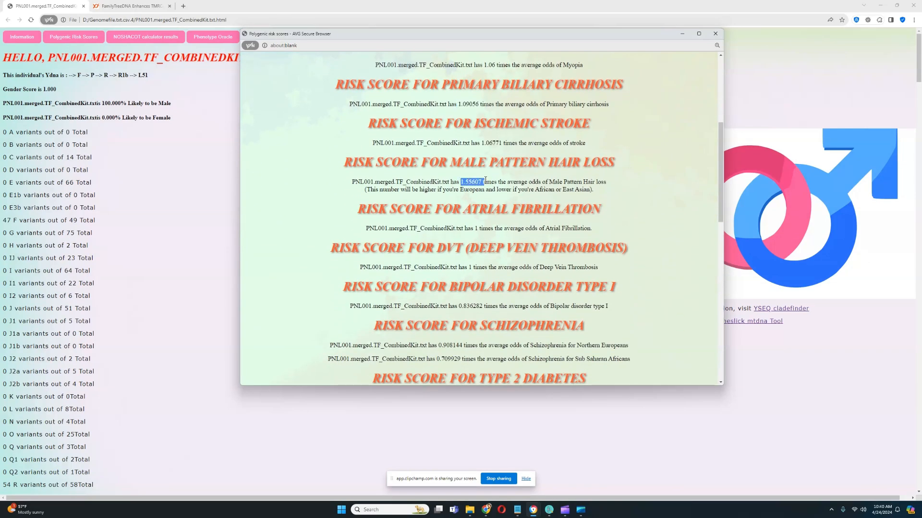
pyautogui.moveTo(511, 203)
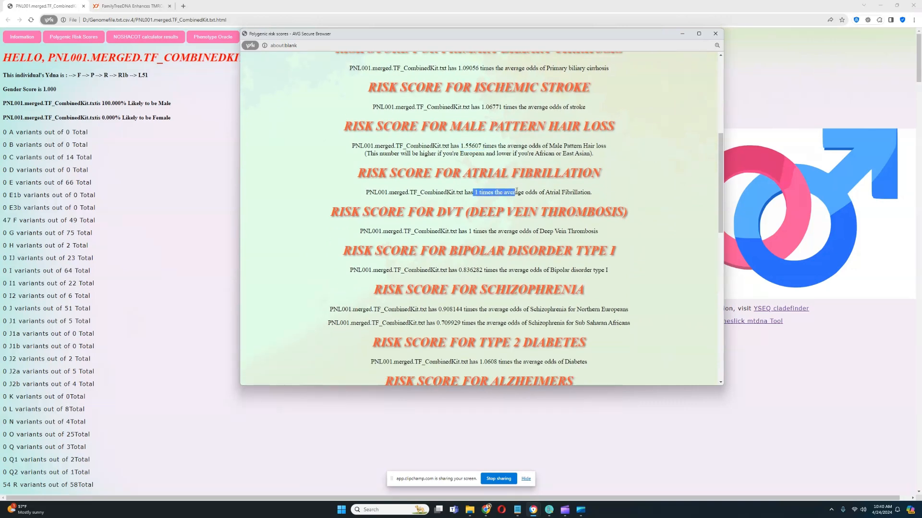
pyautogui.scroll(-3)
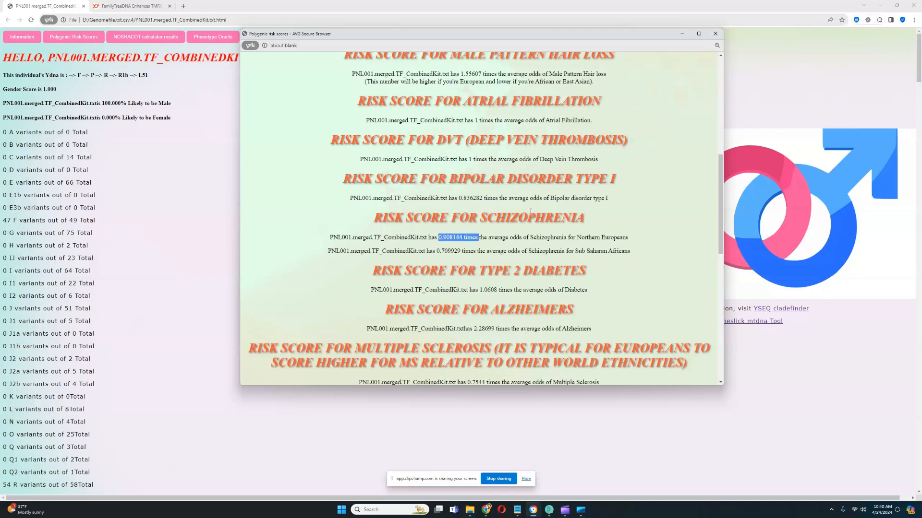
pyautogui.scroll(-3)
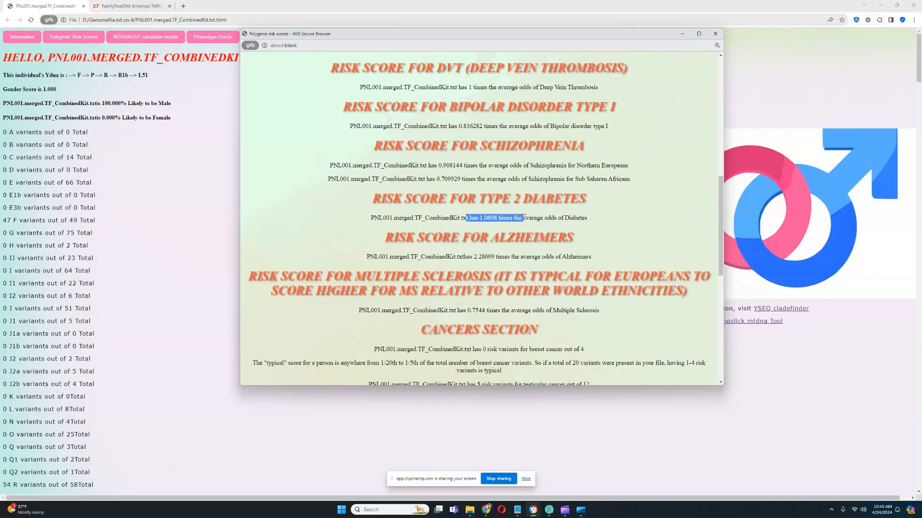
pyautogui.scroll(-3)
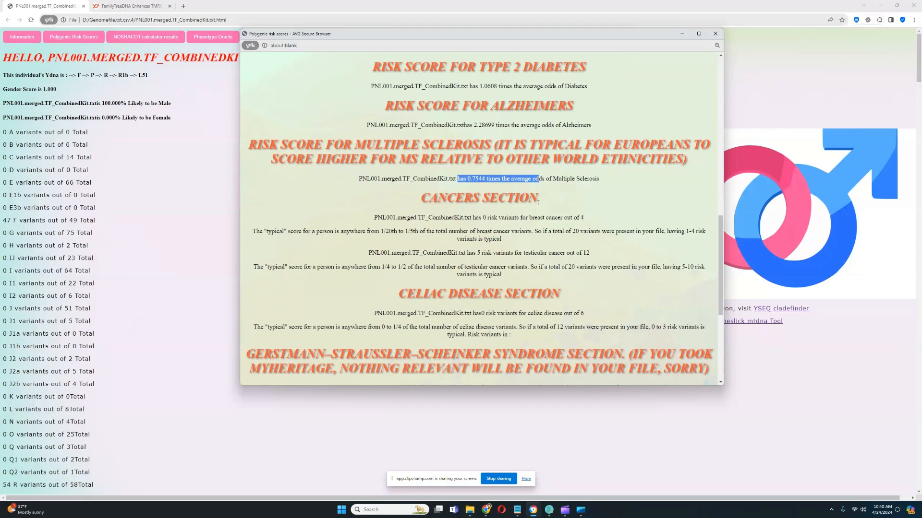
# - Reach the Reifenstein and Parkinson's sections and mark their risk score values
pyautogui.scroll(-3)
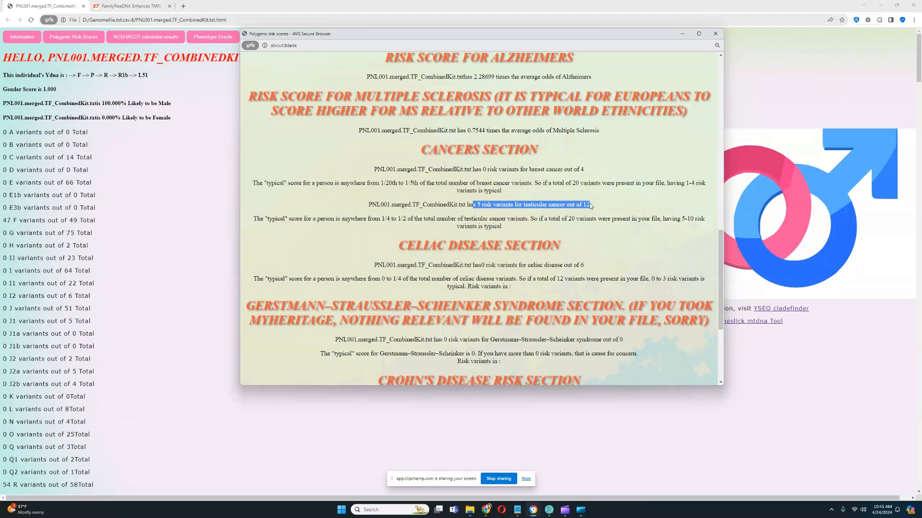
pyautogui.scroll(-3)
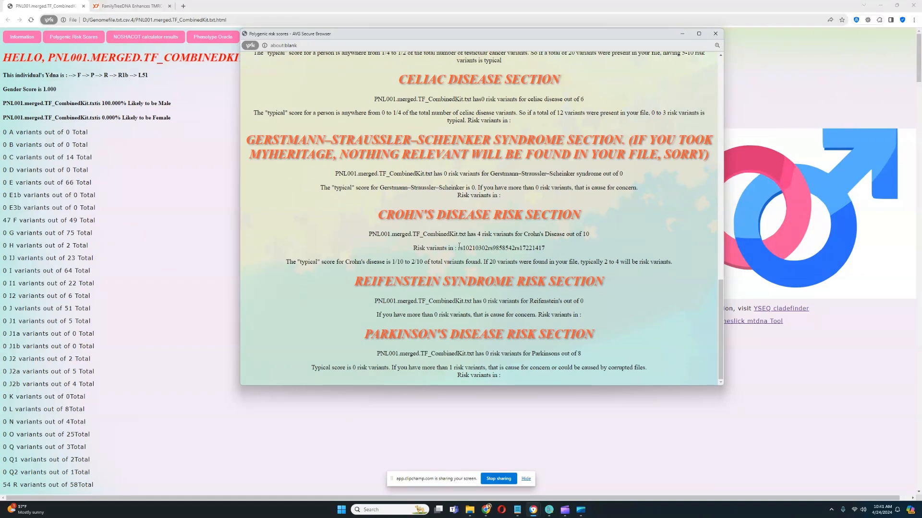
pyautogui.moveTo(457, 248); pyautogui.dragTo(515, 247)
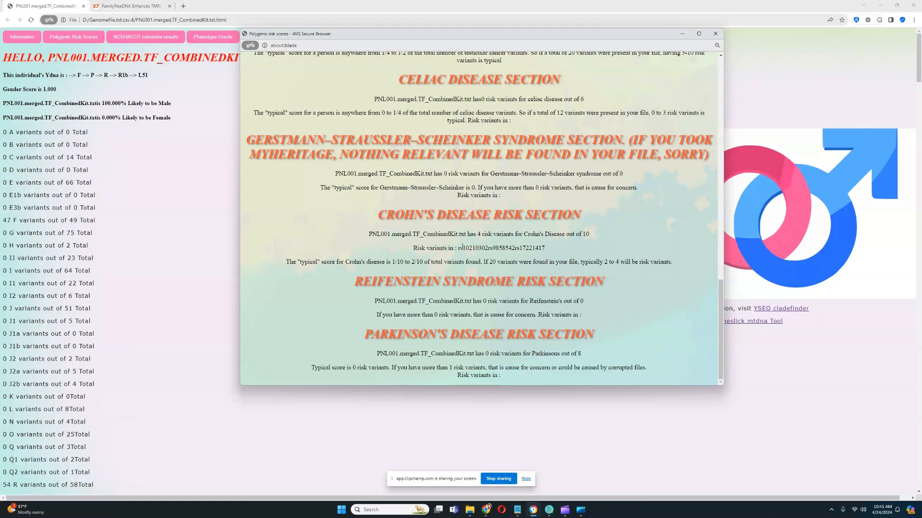
pyautogui.moveTo(457, 247); pyautogui.dragTo(543, 247)
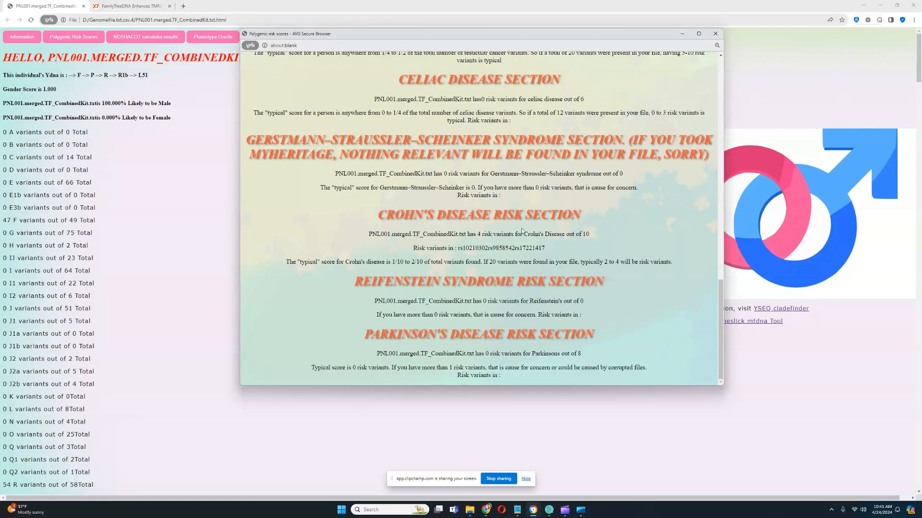
pyautogui.moveTo(630, 124)
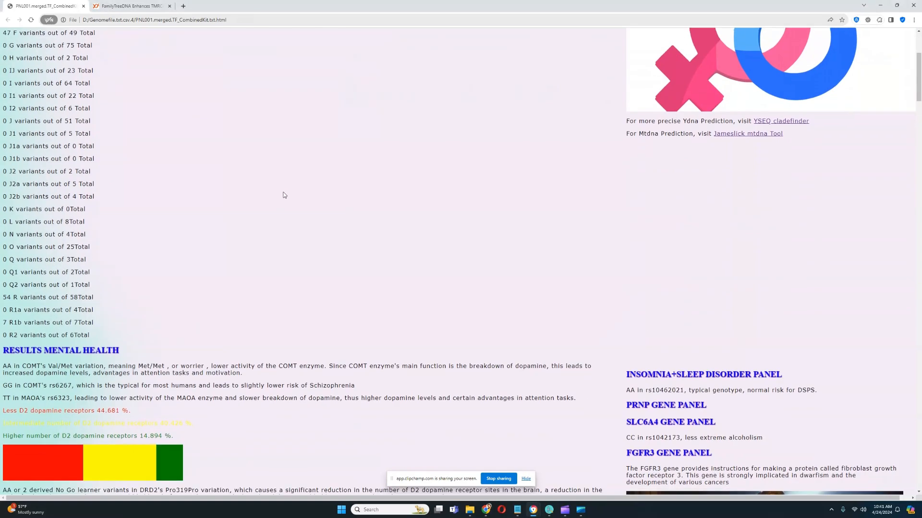
# - Go past autism, OXTR empathy, diabetes and Alzheimer's results to the cardio-vascular odds percentages
pyautogui.scroll(-3)
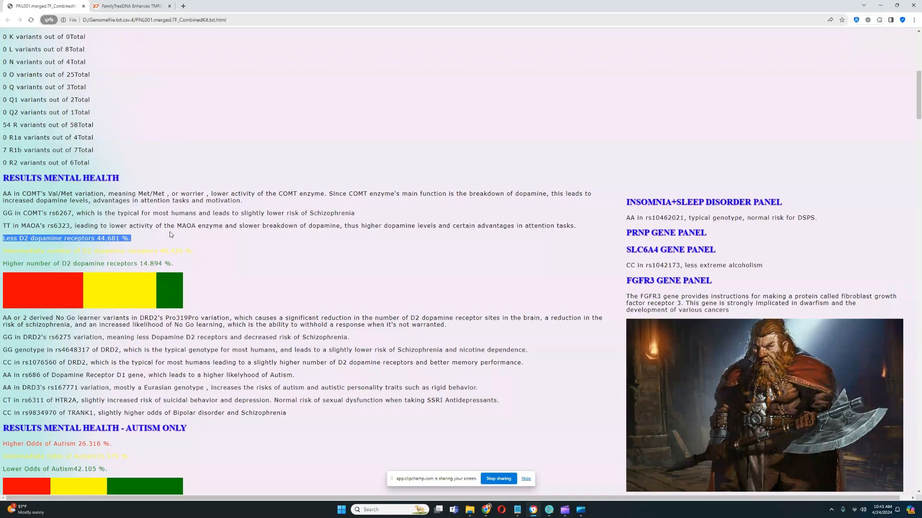
pyautogui.scroll(-3)
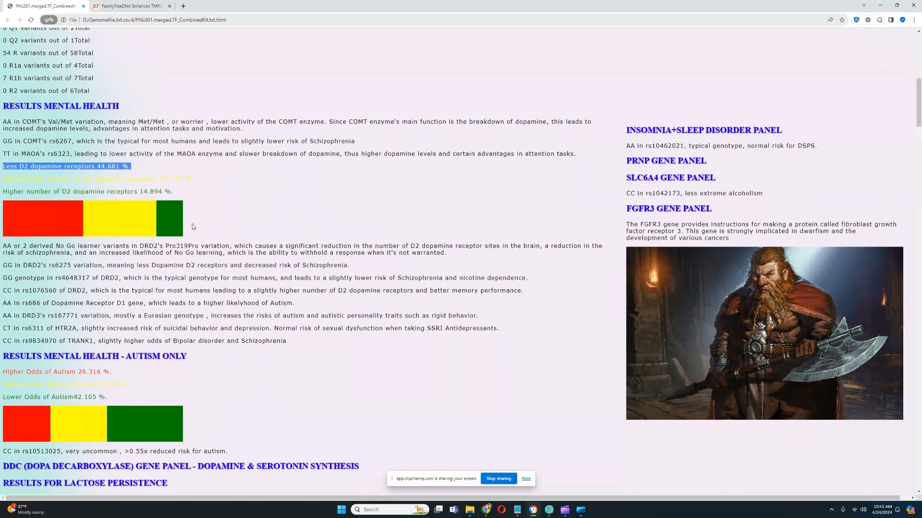
pyautogui.scroll(-3)
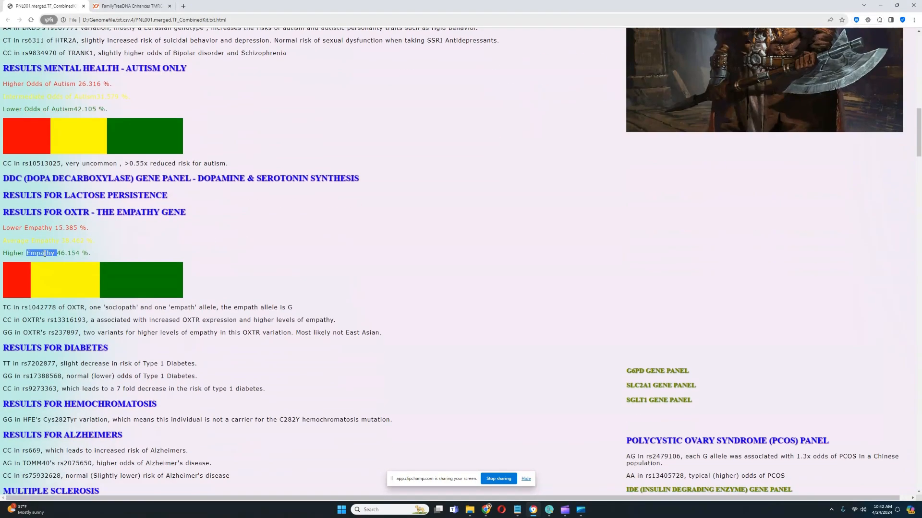
pyautogui.scroll(-3)
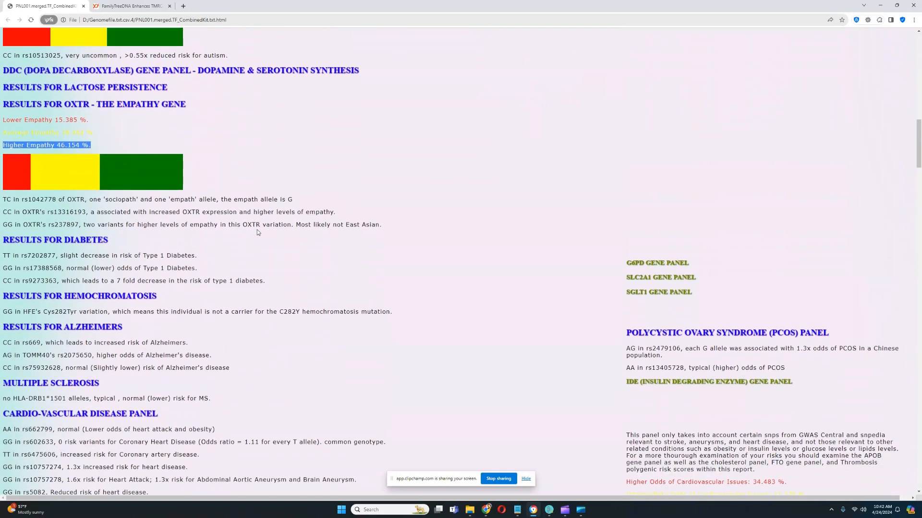
pyautogui.scroll(-3)
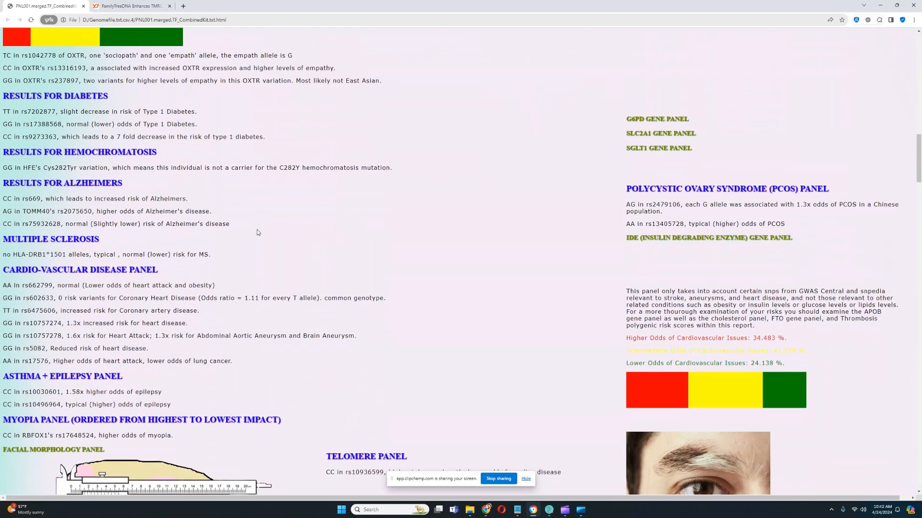
pyautogui.scroll(-3)
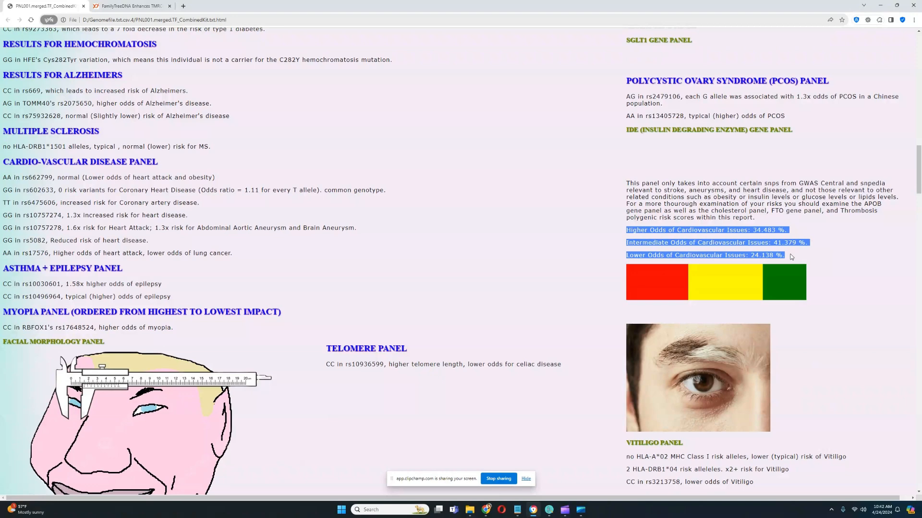
# - Reach the facial morphology panel and mark the shovel-shaped incisors and mandibular third molar findings
pyautogui.scroll(-3)
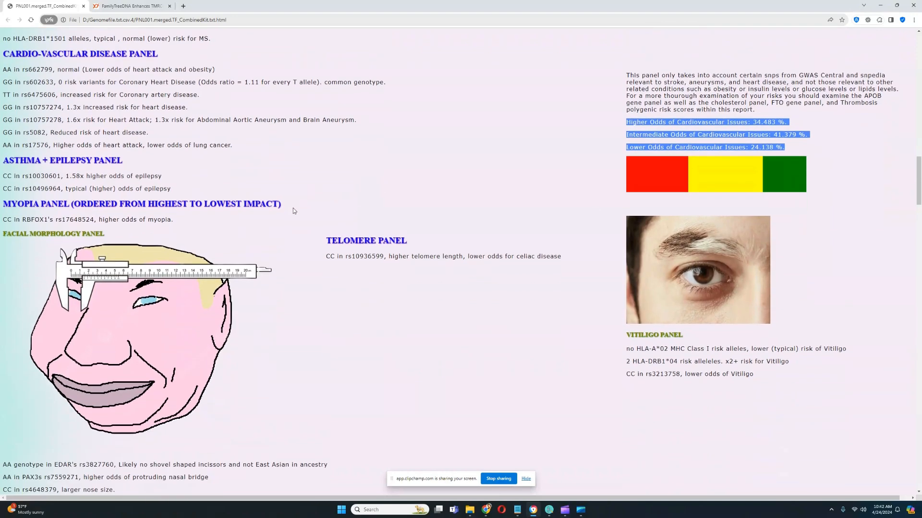
pyautogui.scroll(-3)
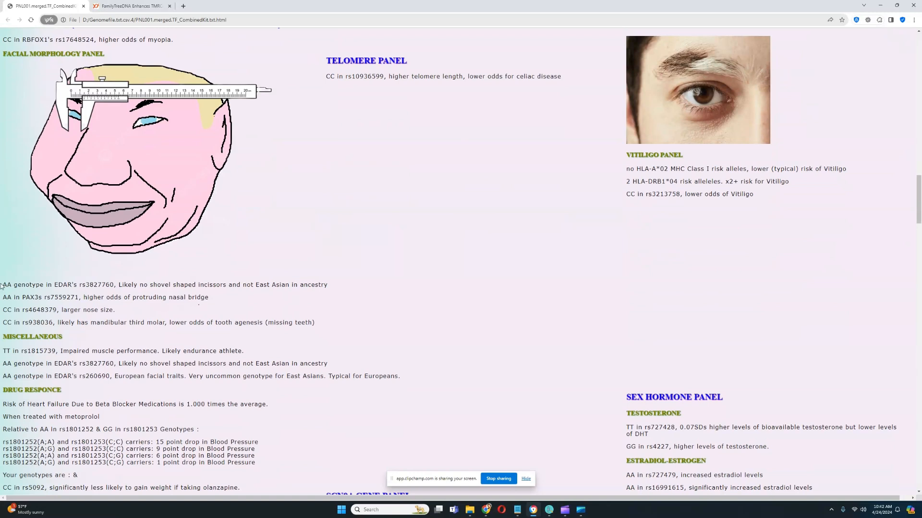
pyautogui.moveTo(2, 284); pyautogui.dragTo(171, 284)
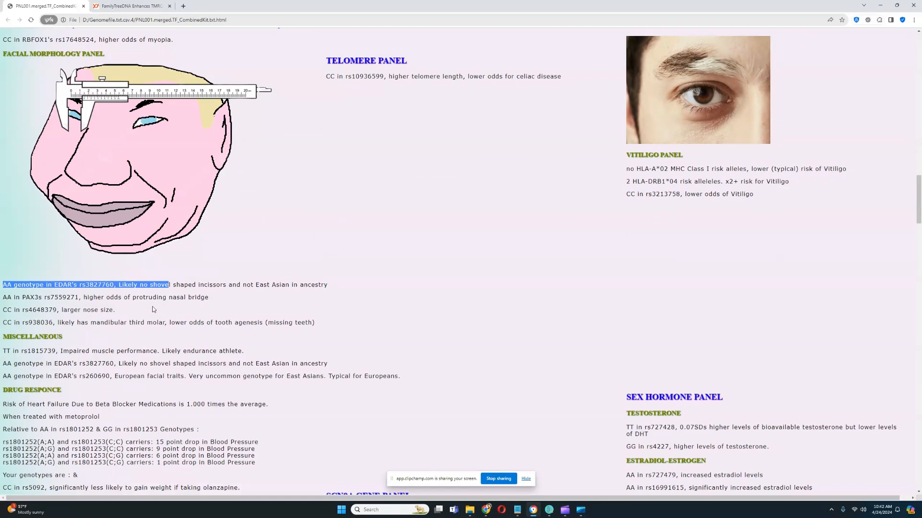
pyautogui.moveTo(81, 296); pyautogui.dragTo(208, 297)
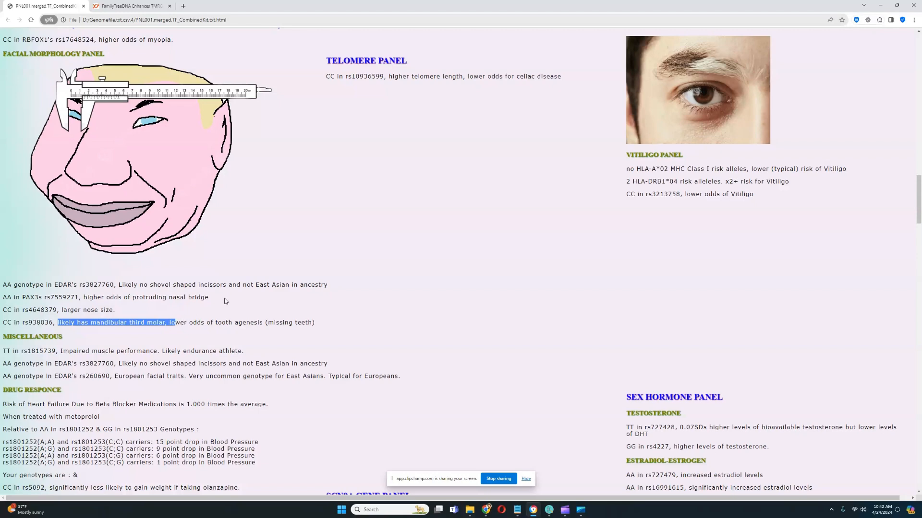
# - Mark the shovel incisor and European facial traits lines, then reach the alcoholism 0.947× risk score
pyautogui.scroll(-3)
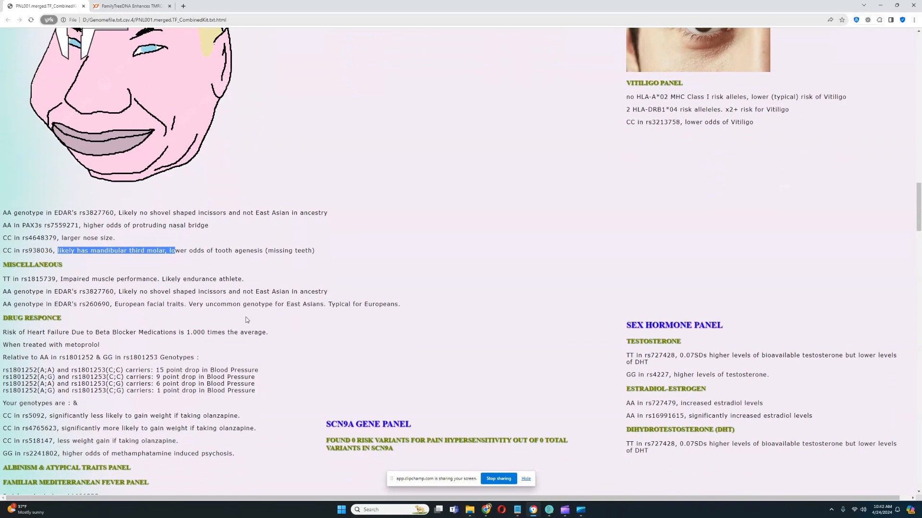
pyautogui.moveTo(9, 298)
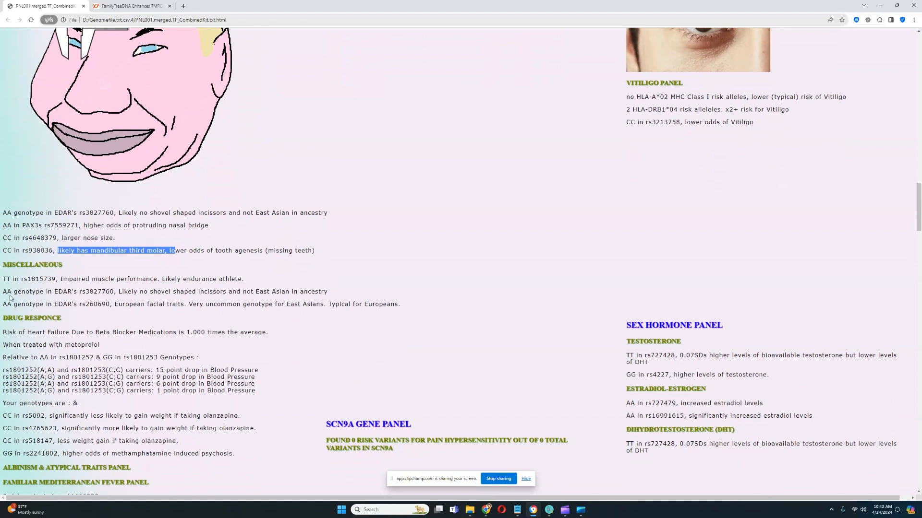
pyautogui.moveTo(2, 292); pyautogui.dragTo(403, 305)
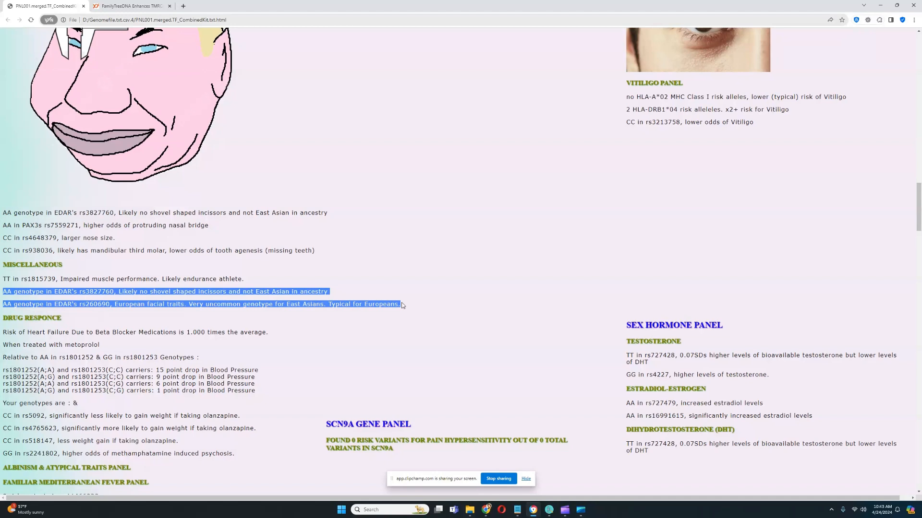
pyautogui.scroll(-3)
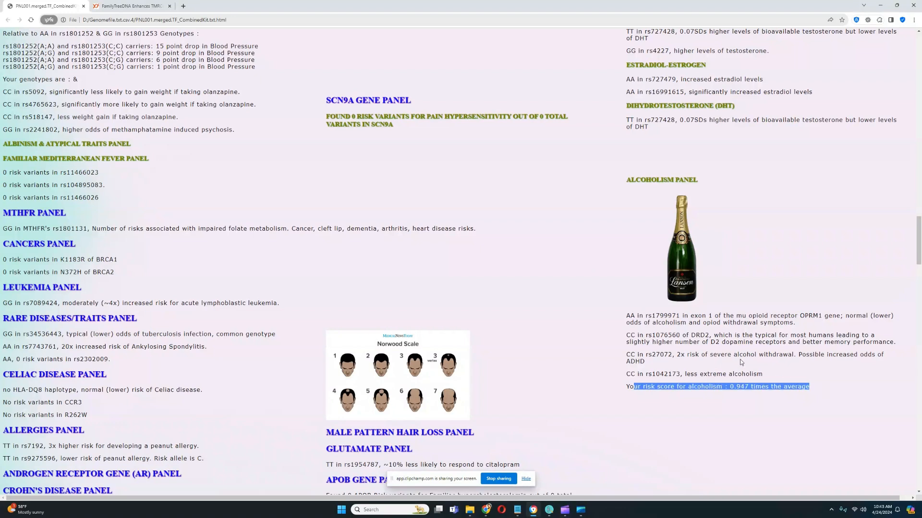
# - Go through leukemia, rare diseases, HIV and HLA autoimmune odds panels to muscular dystrophy and colorblindness
pyautogui.scroll(-3)
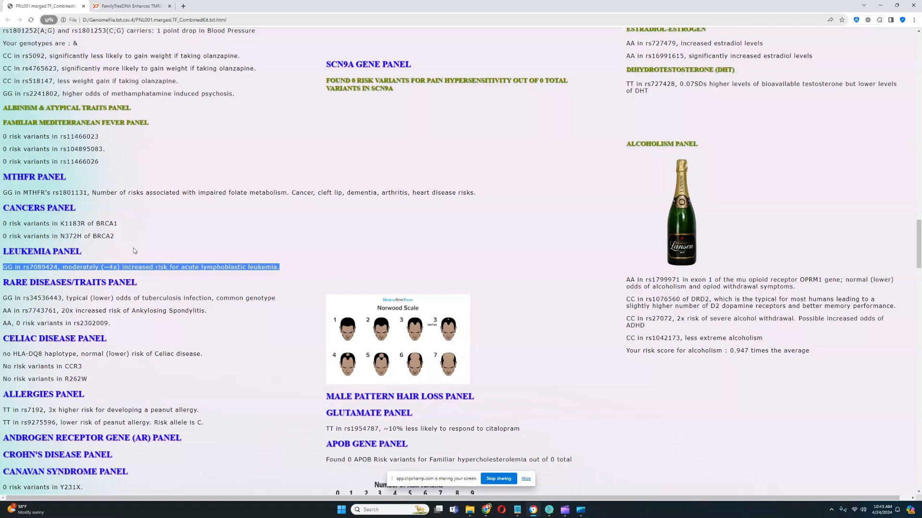
pyautogui.scroll(-3)
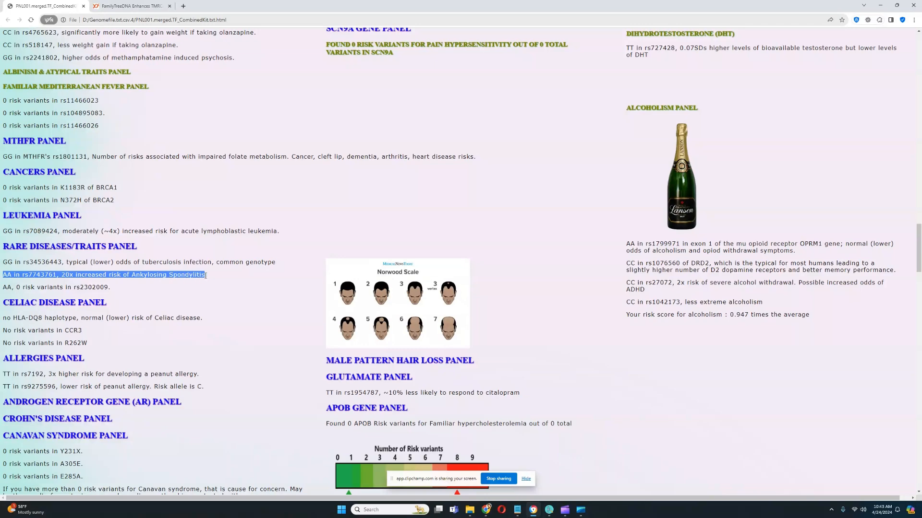
pyautogui.scroll(-3)
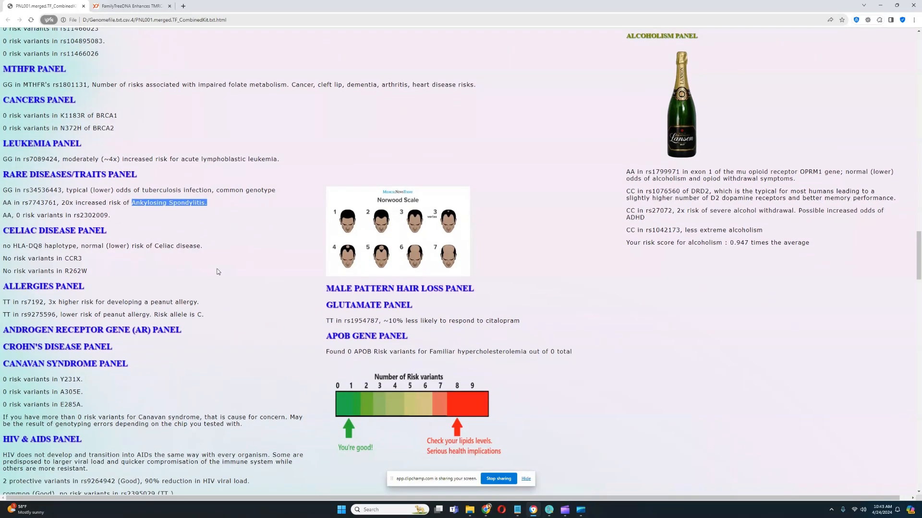
pyautogui.scroll(-3)
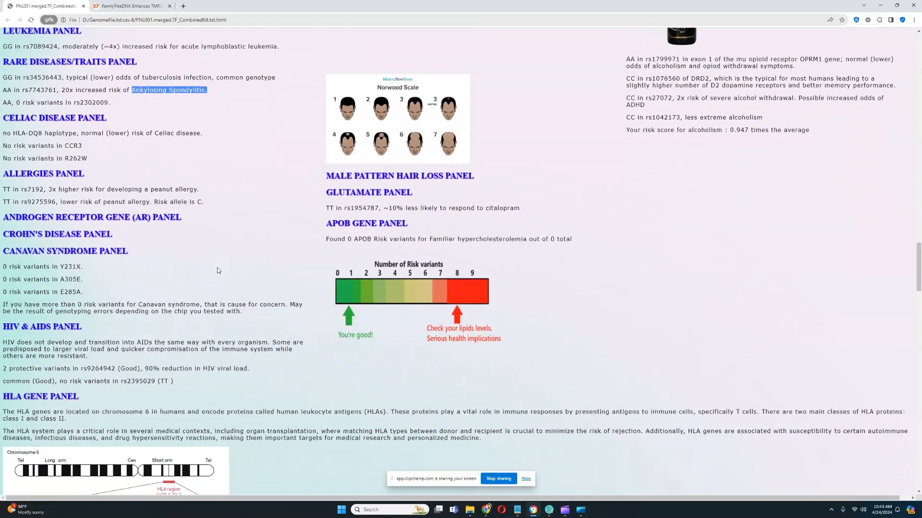
pyautogui.scroll(-3)
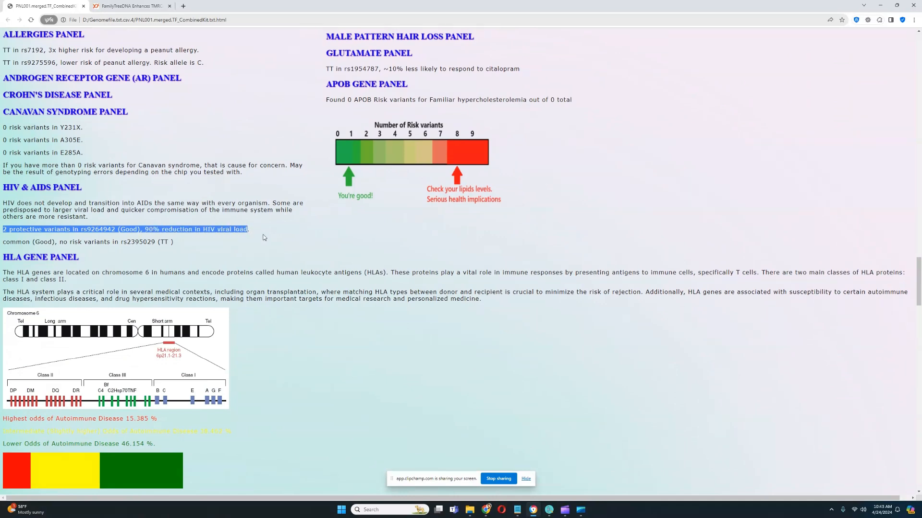
pyautogui.scroll(-3)
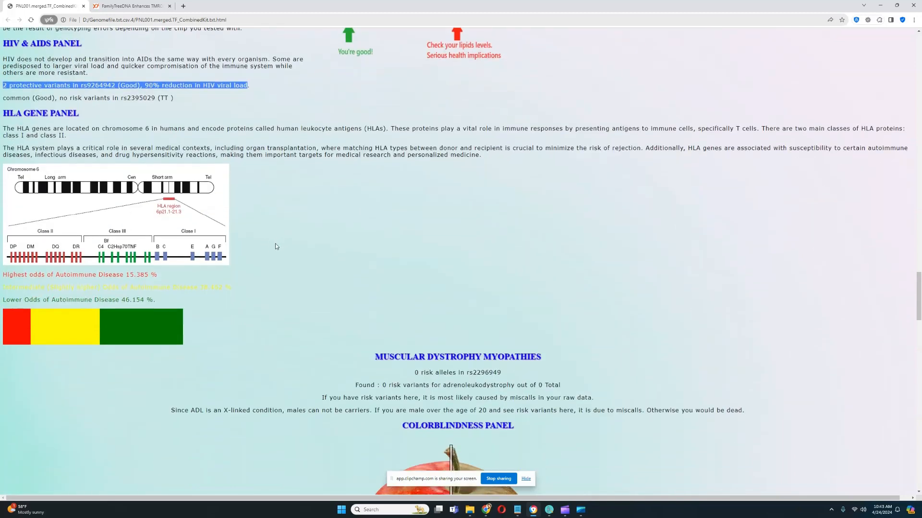
pyautogui.moveTo(100, 296)
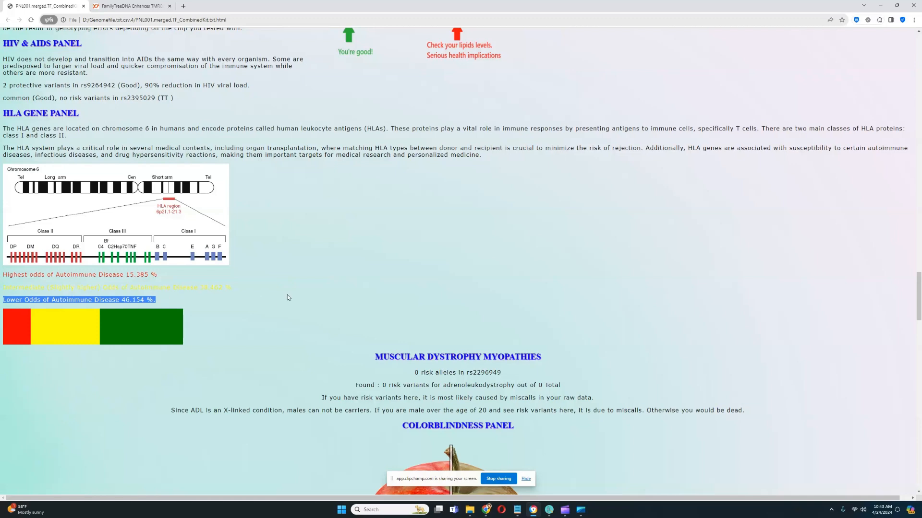
pyautogui.scroll(-3)
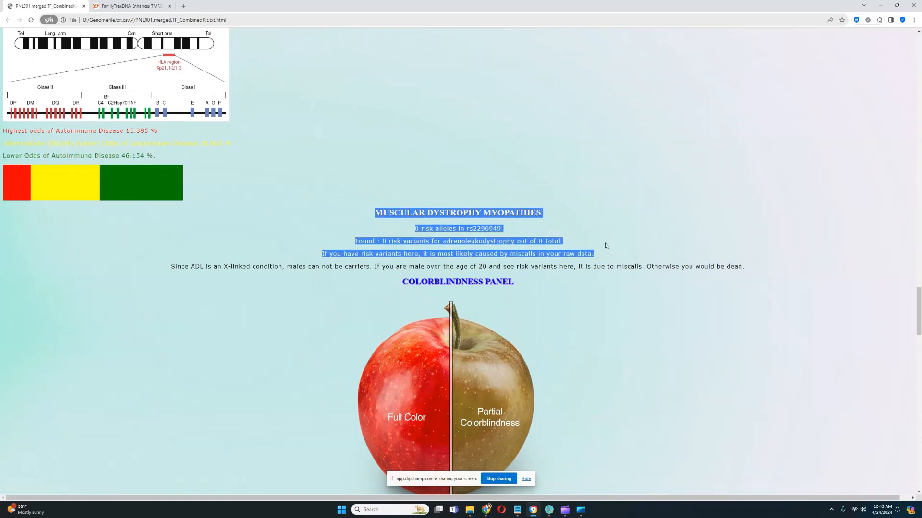
# - Review the colorblindness panel, emphasising the OPN1LW and OPN1MW results
pyautogui.scroll(-3)
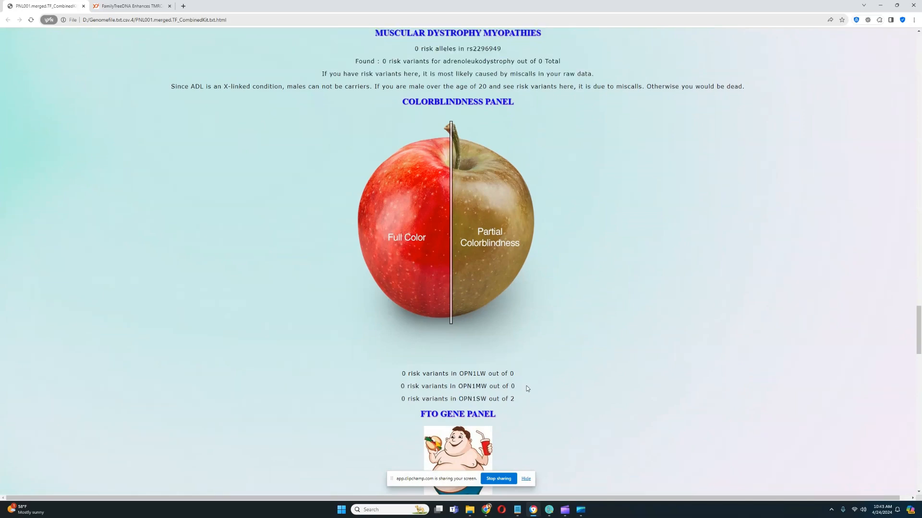
pyautogui.moveTo(401, 374); pyautogui.dragTo(517, 386)
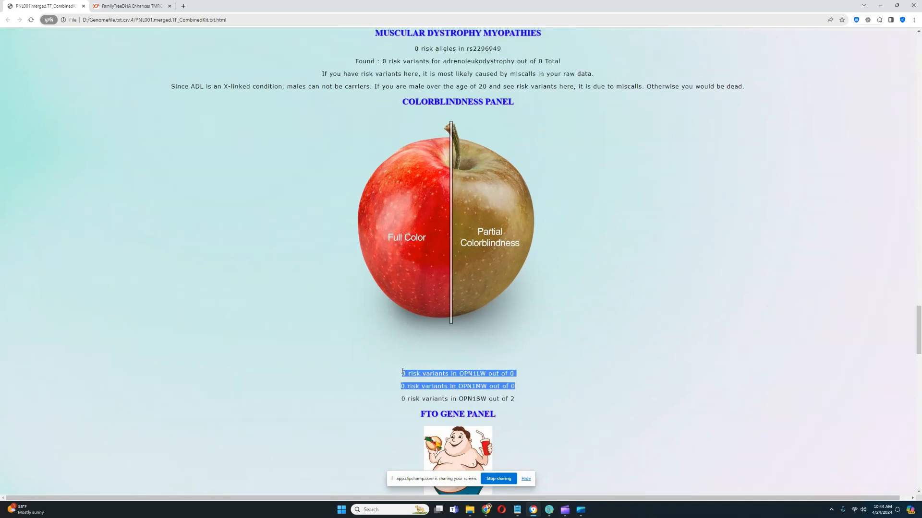
pyautogui.scroll(-3)
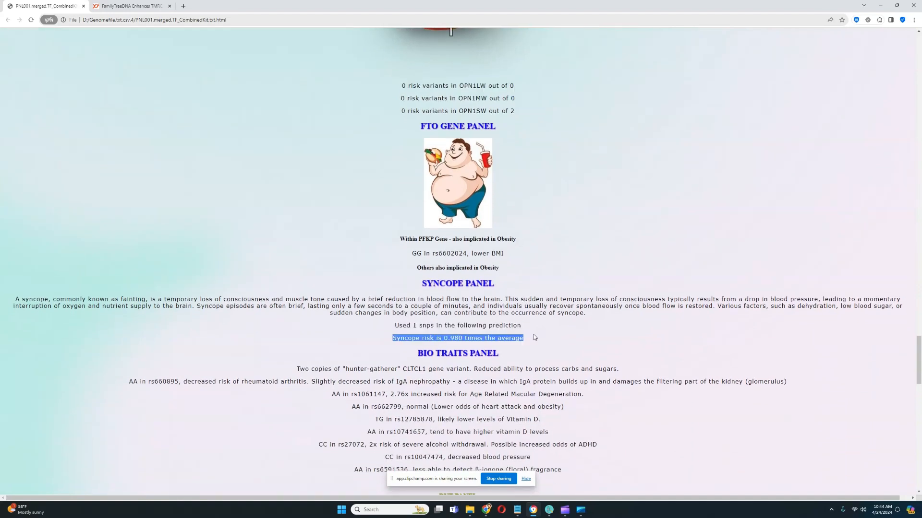
# - Read past the FTO, syncope, bio traits and DVT panels to the blood group likelihoods
pyautogui.scroll(-3)
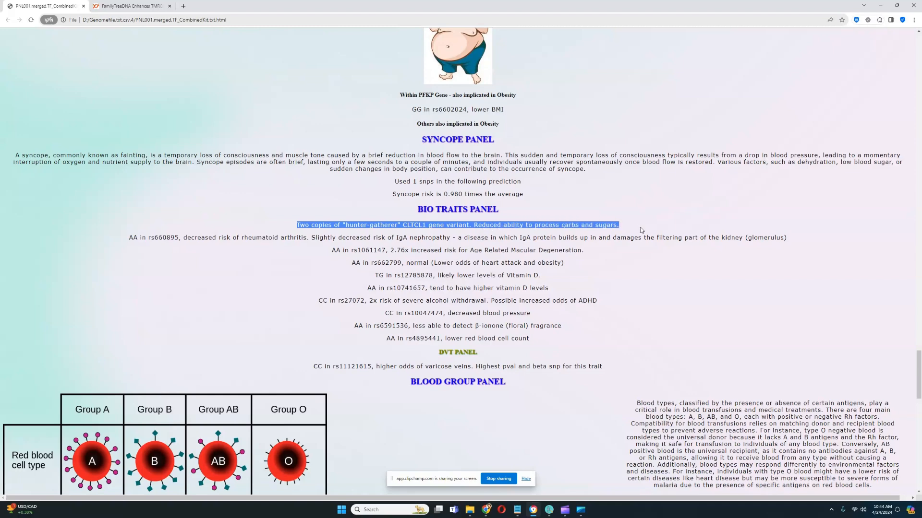
pyautogui.moveTo(455, 273)
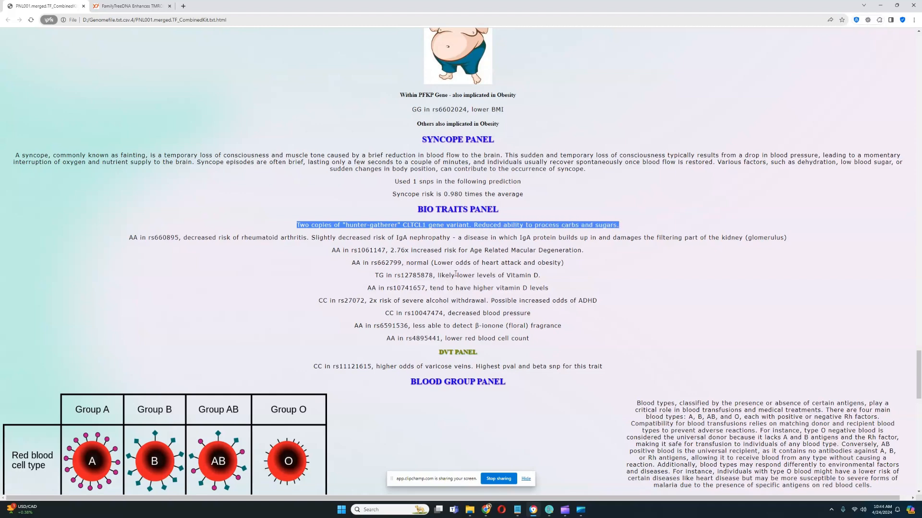
pyautogui.scroll(-3)
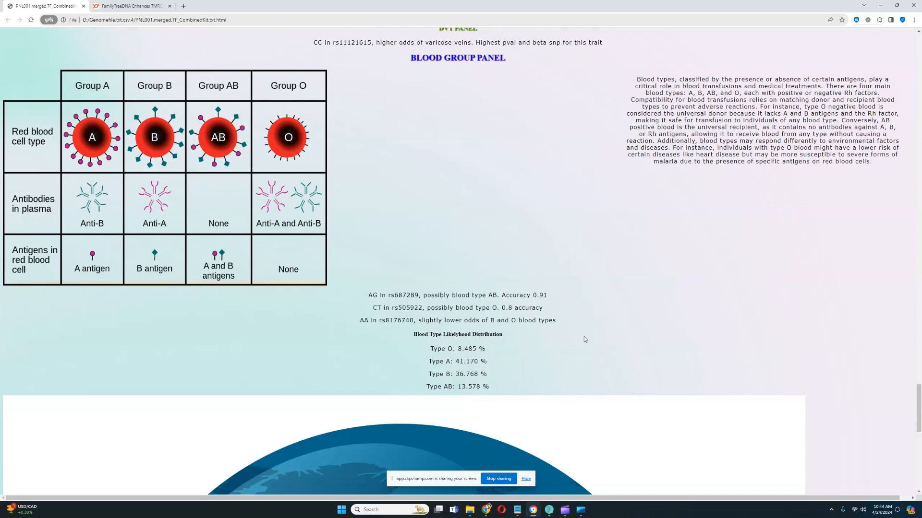
pyautogui.moveTo(460, 356)
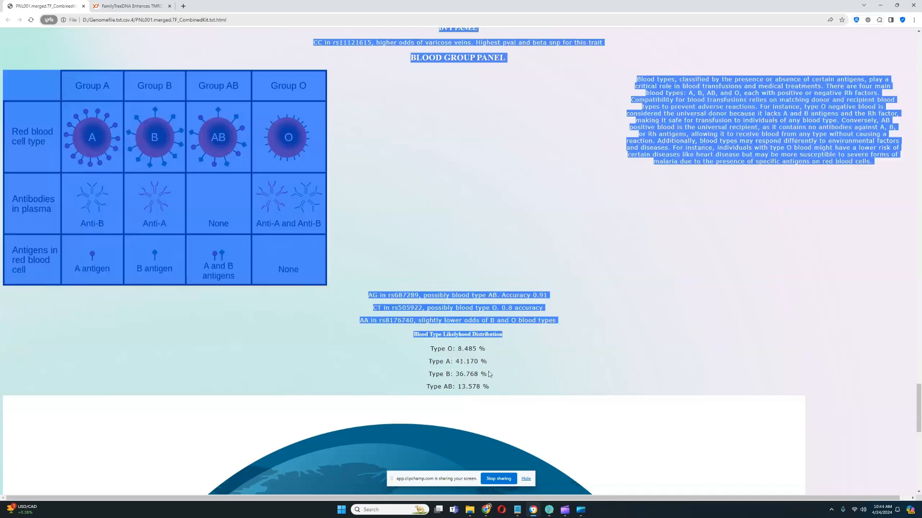
pyautogui.click(559, 366)
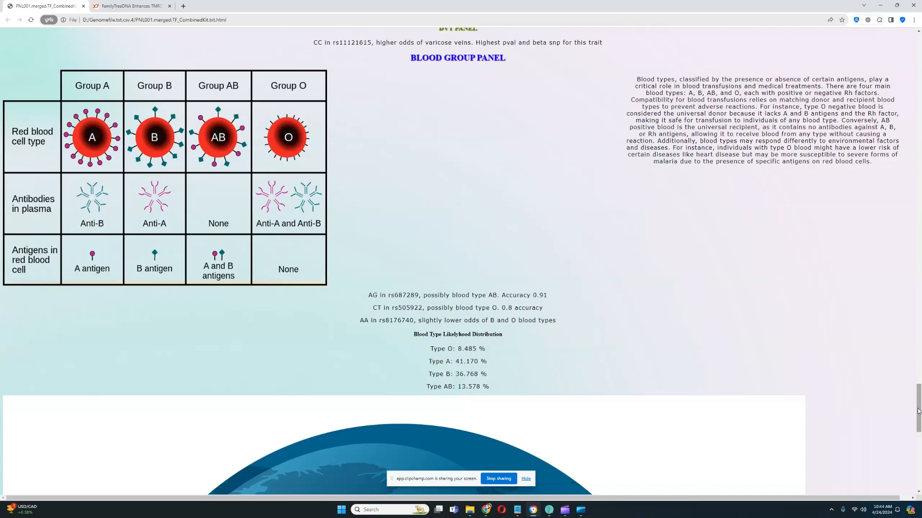
# - Scroll back to the report top showing PNL001's Y-DNA path to L51 and haplogroup counts
pyautogui.scroll(-3)
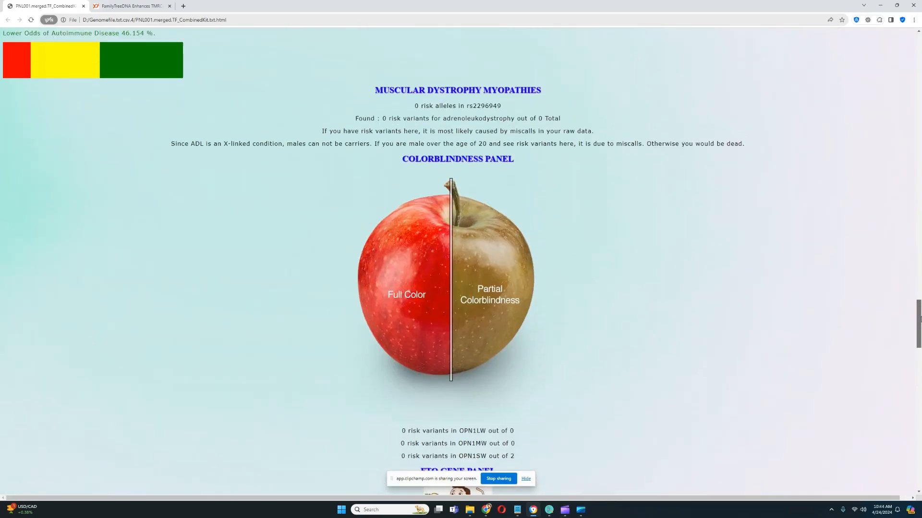
pyautogui.scroll(-3)
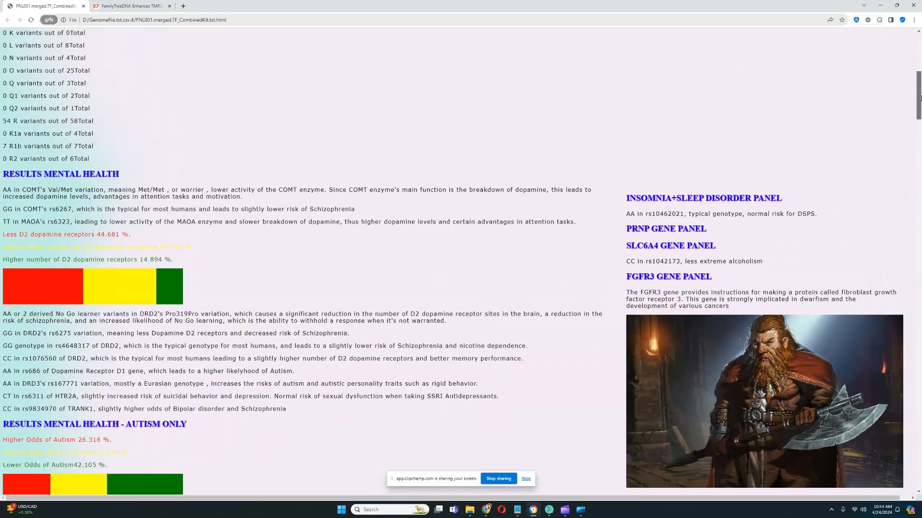
pyautogui.scroll(-3)
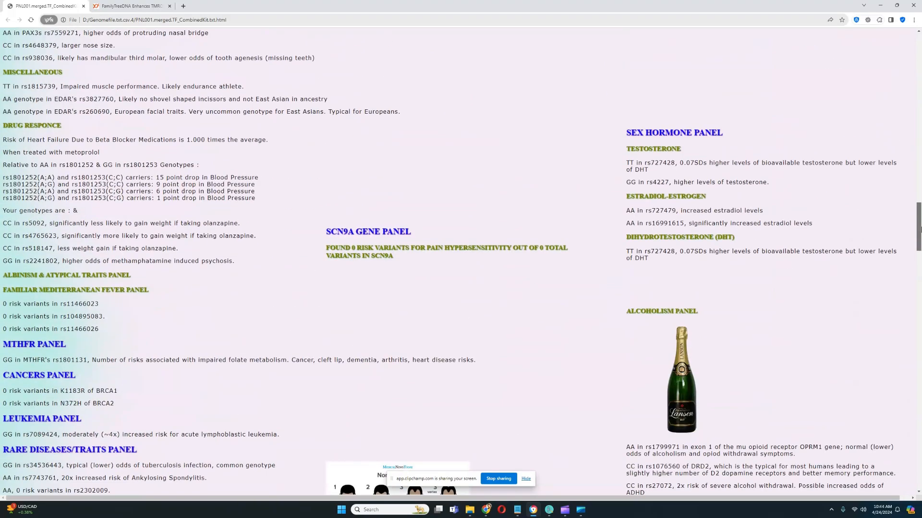
pyautogui.scroll(-3)
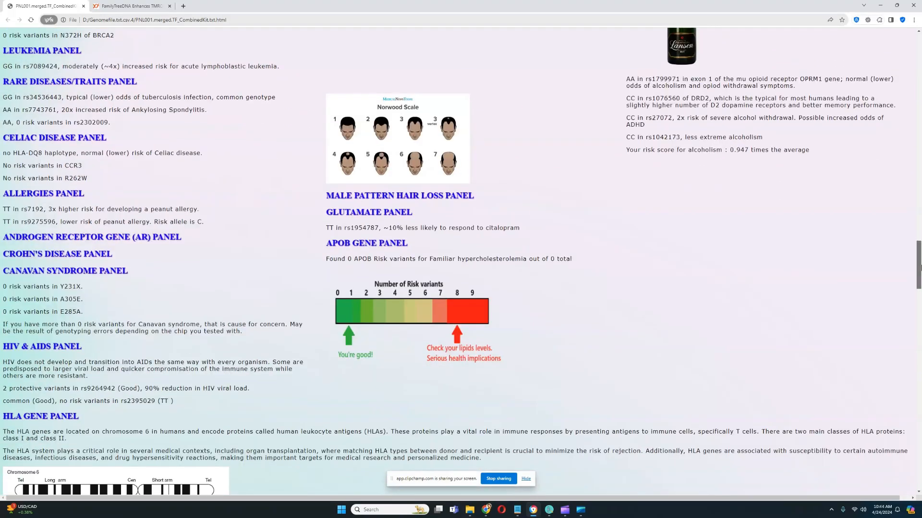
pyautogui.scroll(-3)
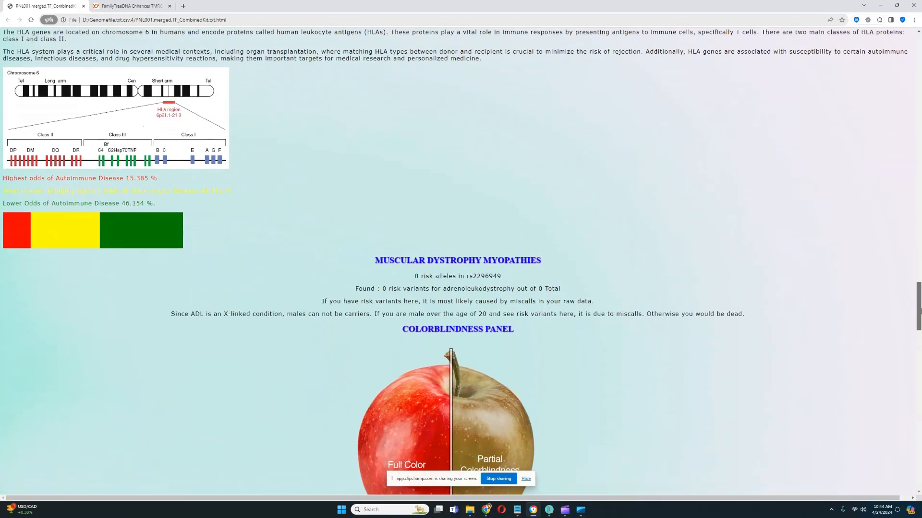
pyautogui.scroll(-3)
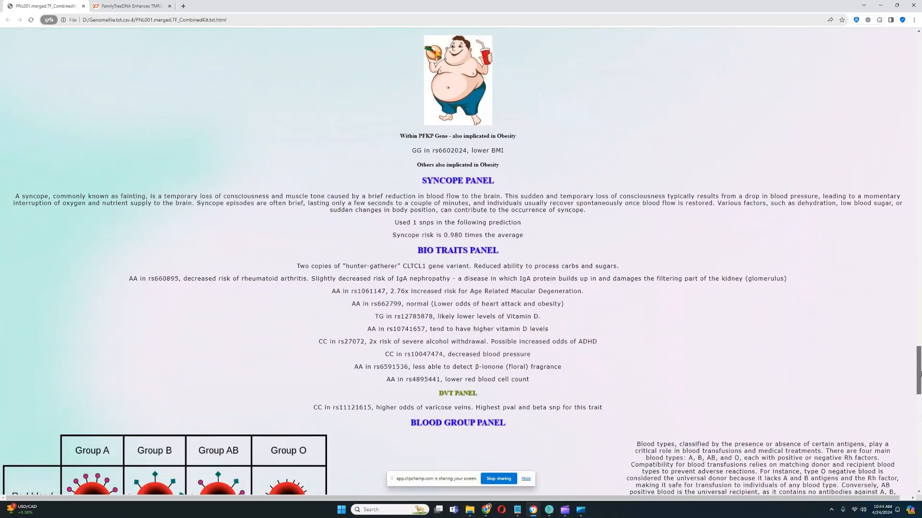
pyautogui.scroll(-3)
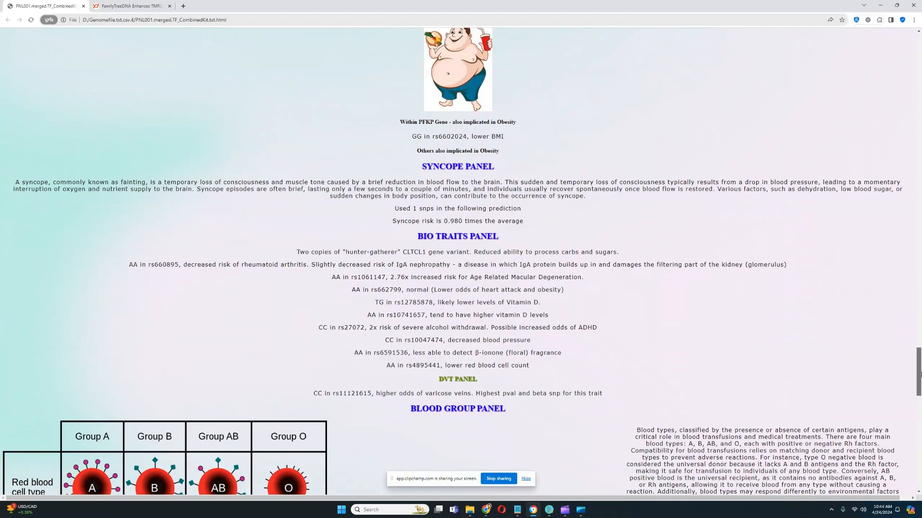
pyautogui.scroll(3)
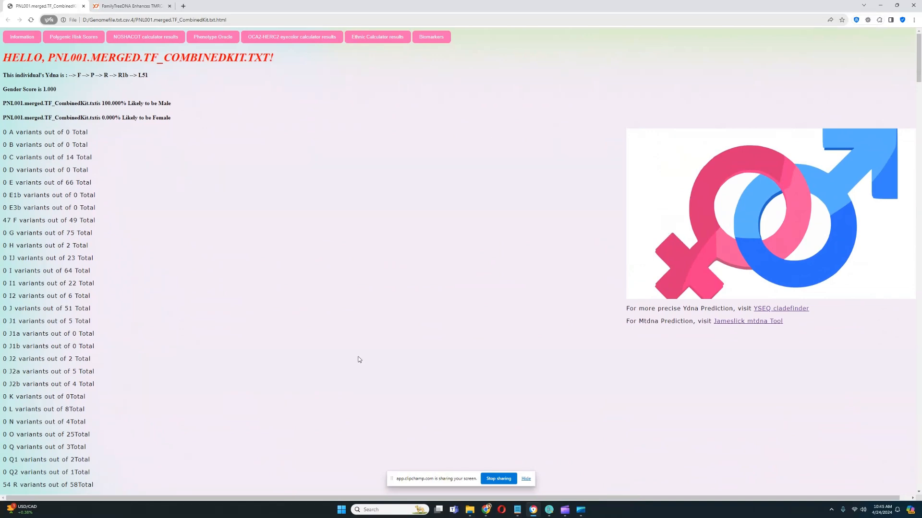
pyautogui.moveTo(476, 446)
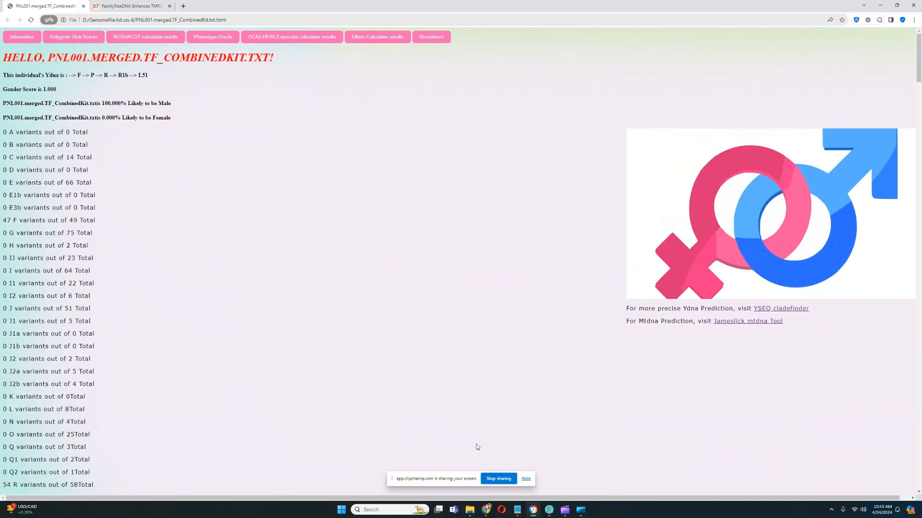